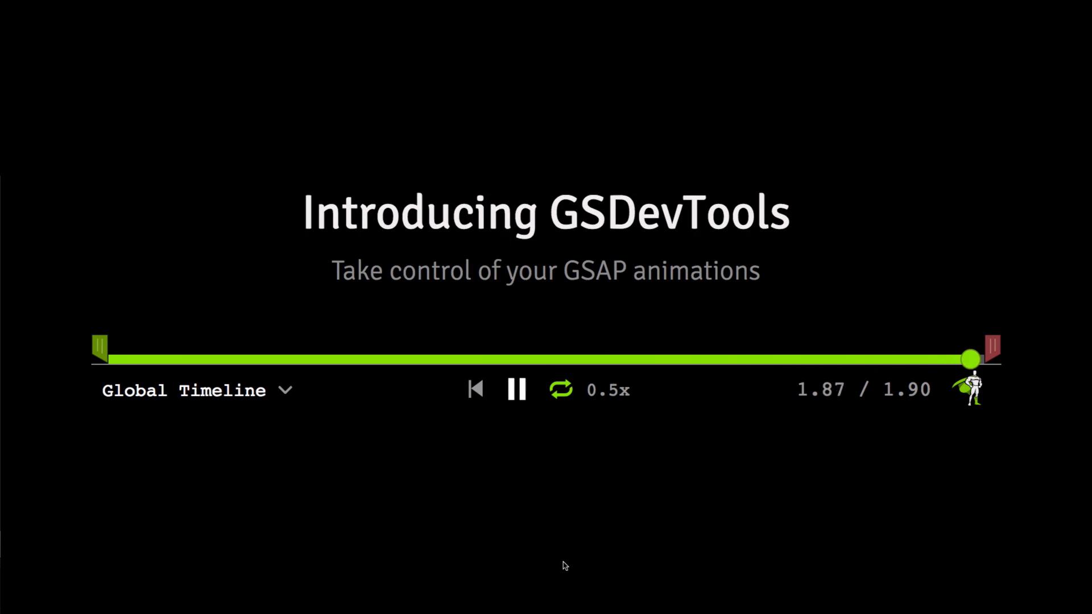
Pause the intro animation on the GSDevTools controller partway through
left_click(516, 390)
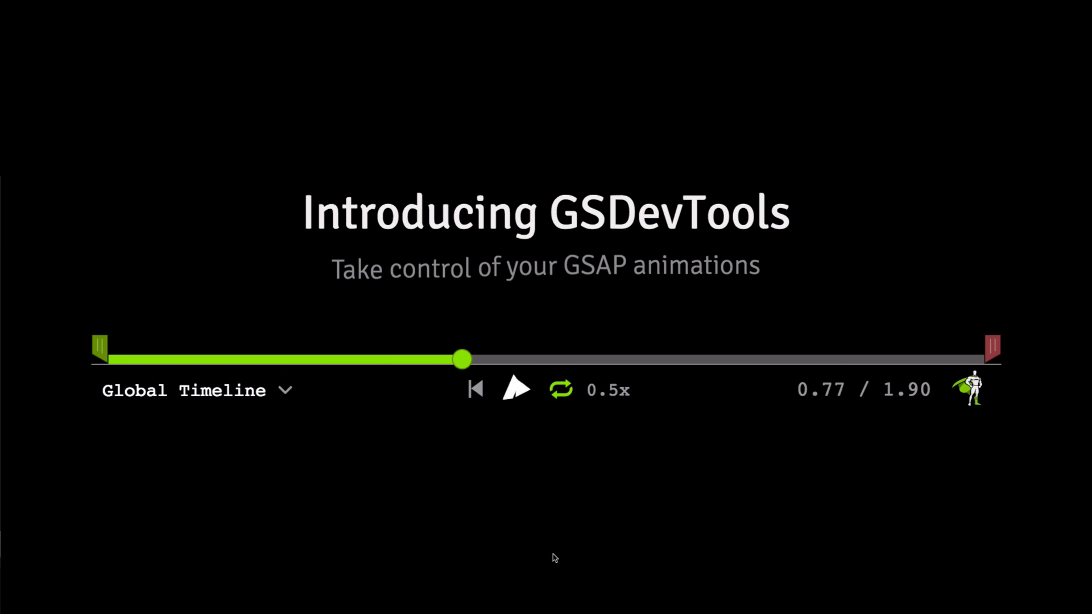
left_click(515, 390)
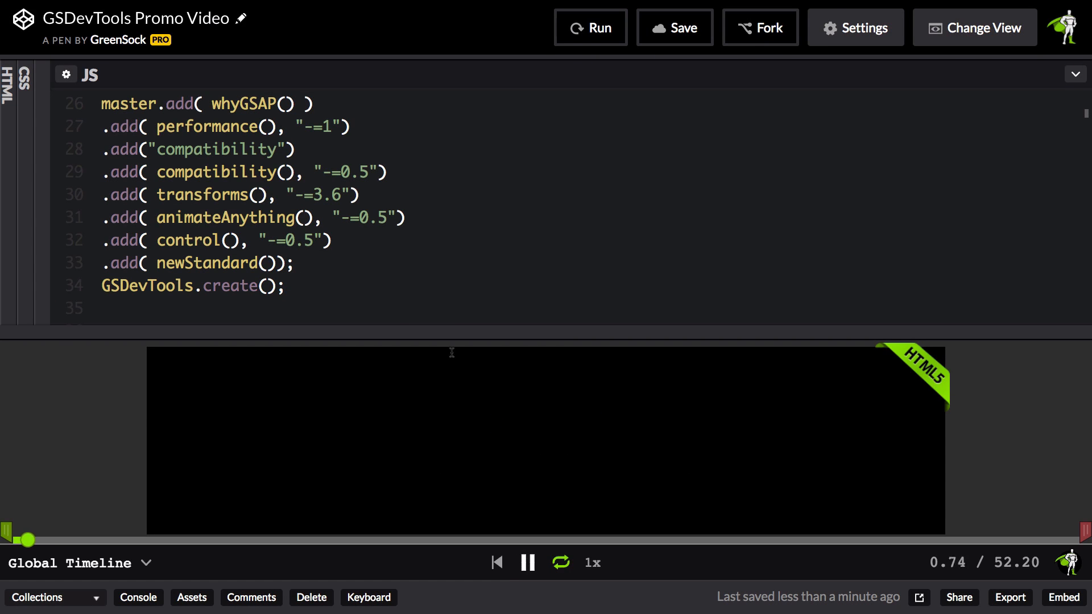
Scrub into the promo to an earlier scene and halve playback speed to 0.5x
left_click_drag(26, 538, 66, 538)
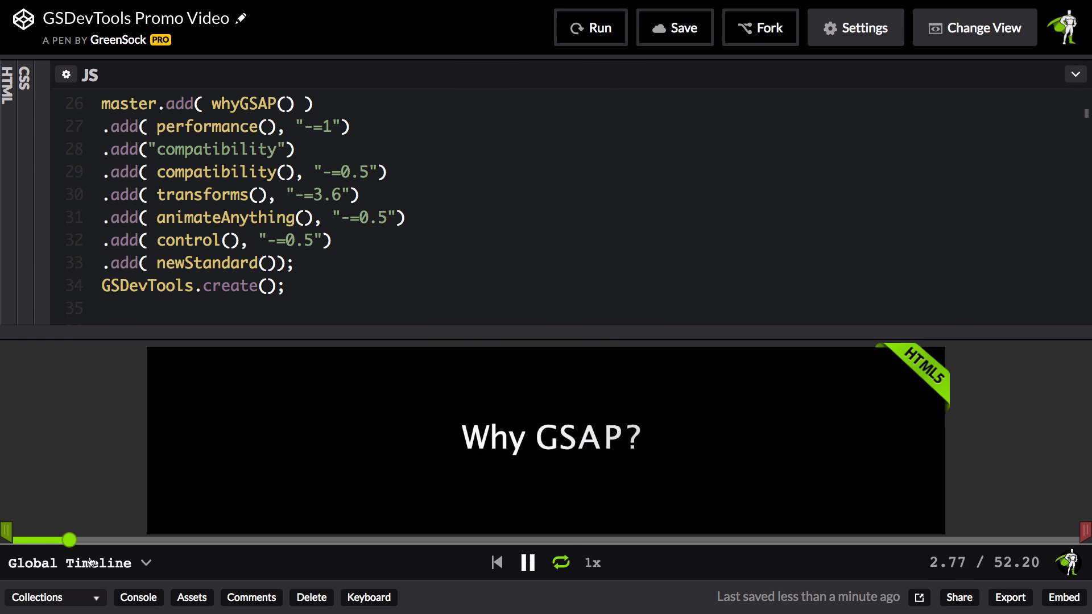
left_click_drag(66, 539, 361, 539)
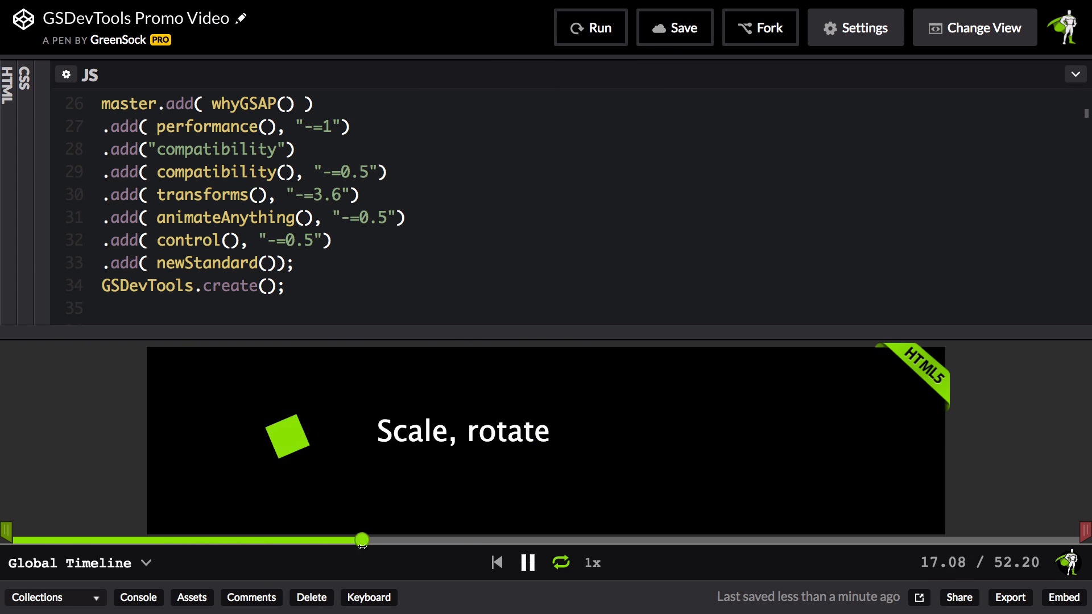
left_click_drag(362, 539, 319, 539)
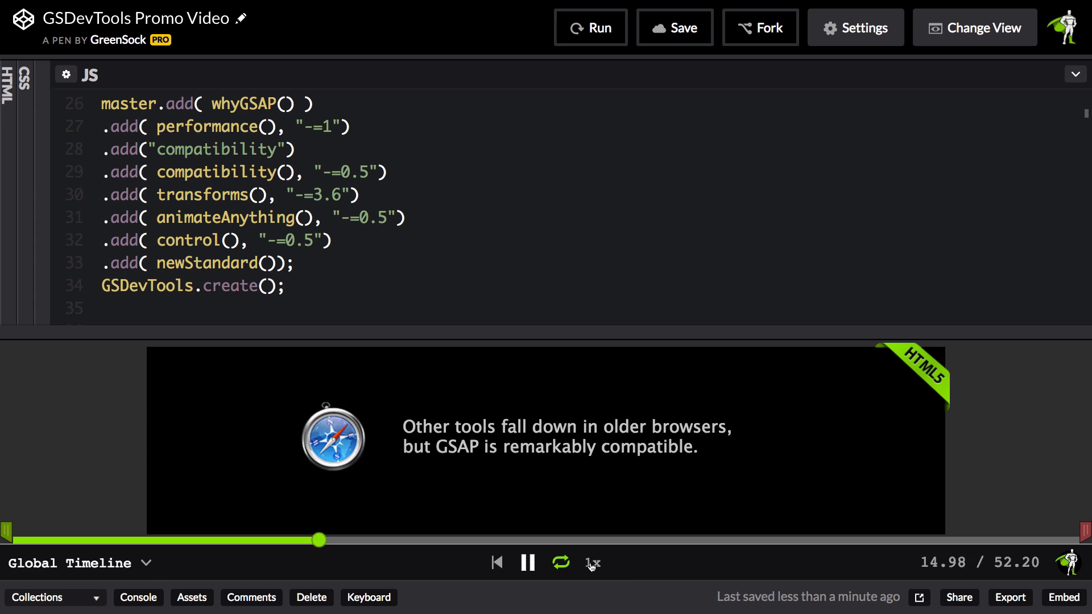
left_click(590, 564)
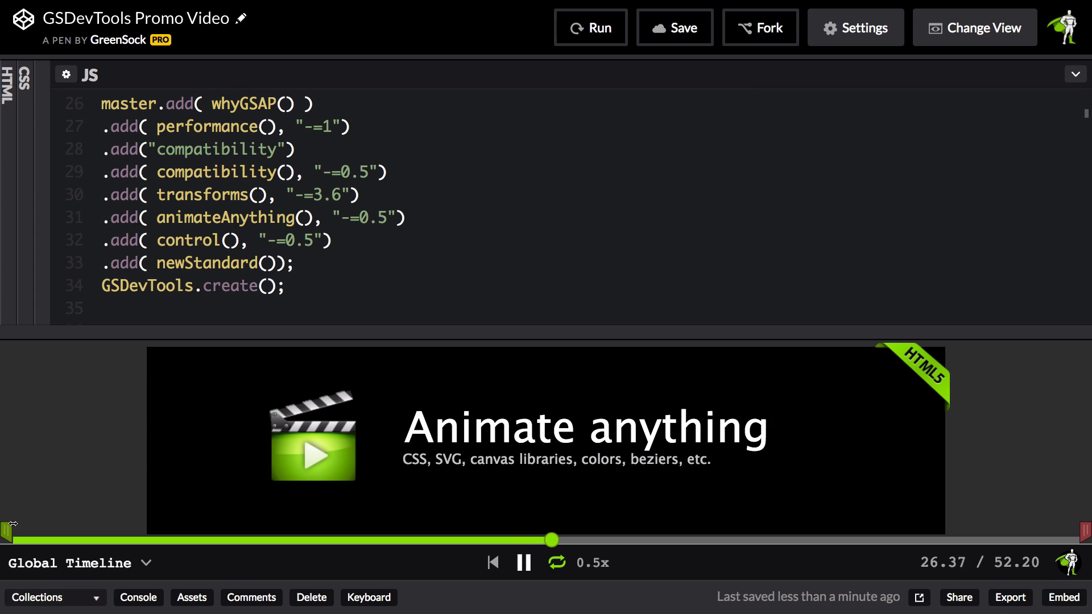
Drag the in and out markers to a short range starting near the Performance scene
left_click_drag(551, 539, 95, 539)
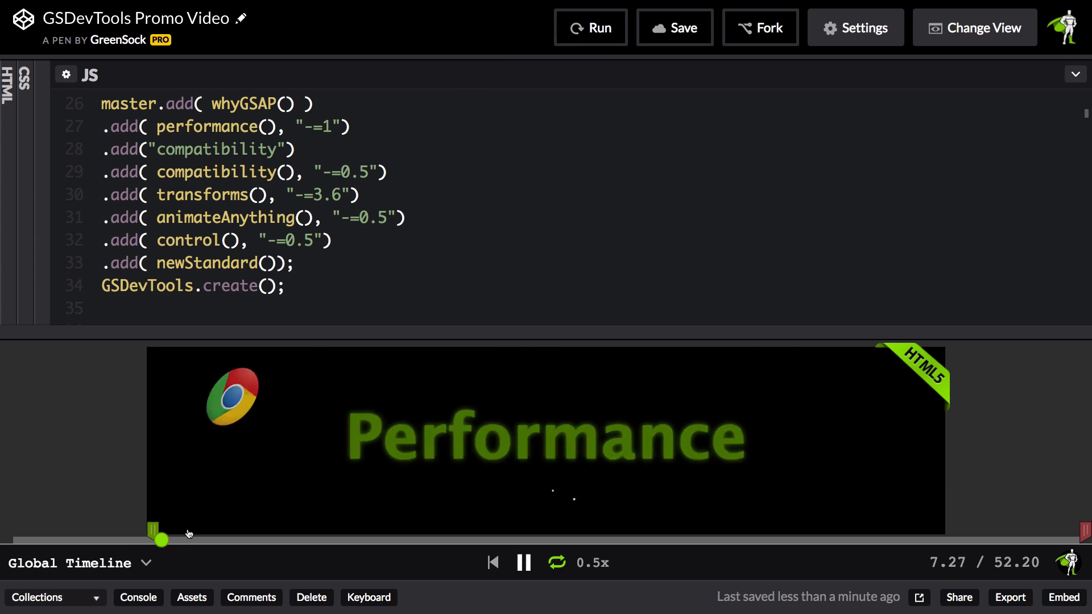
left_click_drag(159, 537, 627, 537)
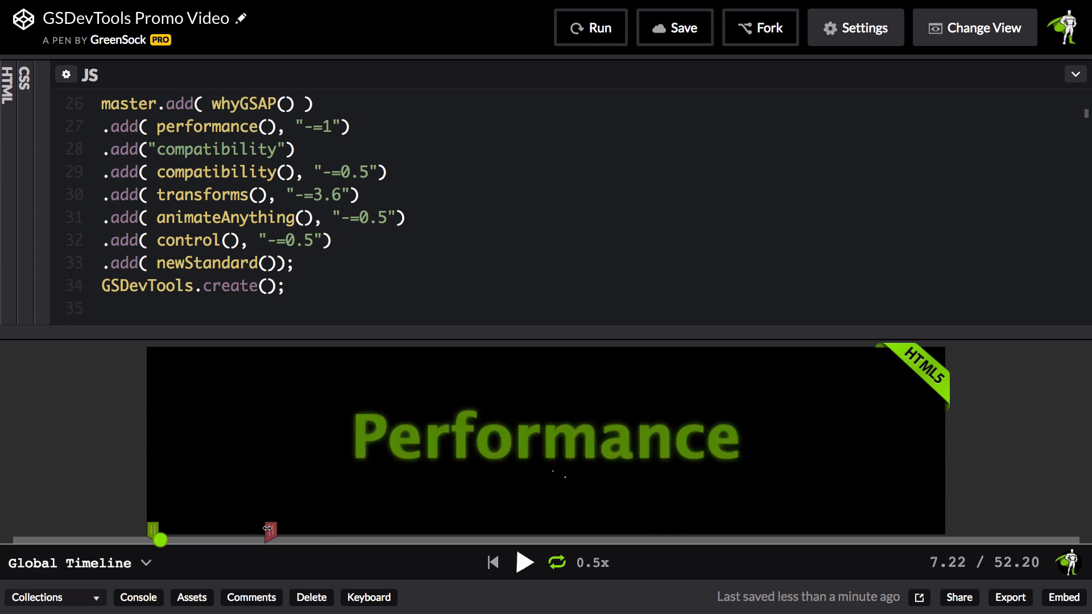
Resume looping playback of the narrowed range and scrub within it
left_click(525, 563)
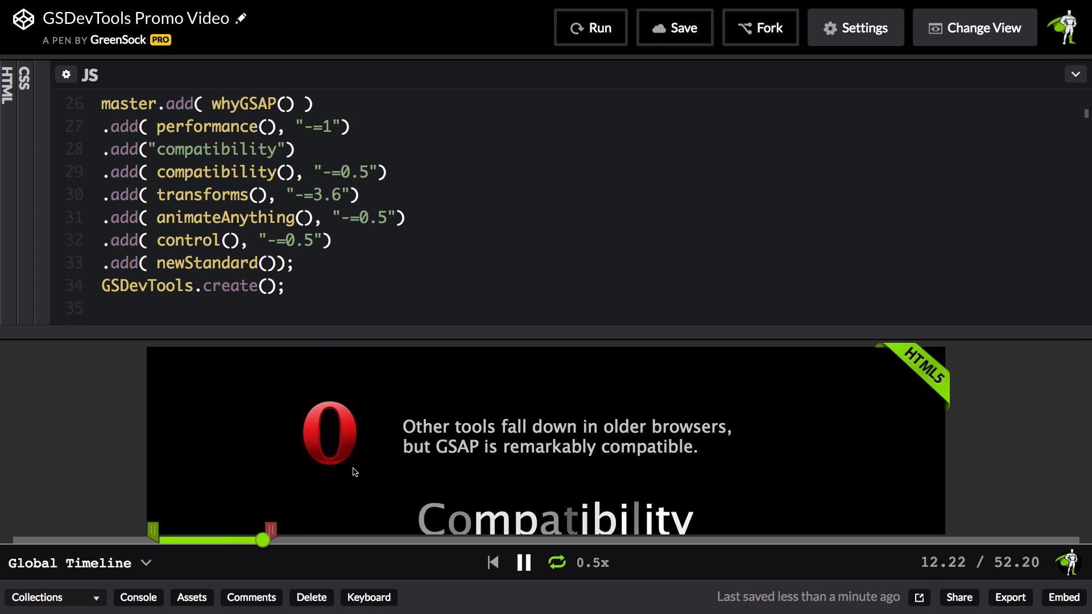
left_click_drag(263, 539, 179, 539)
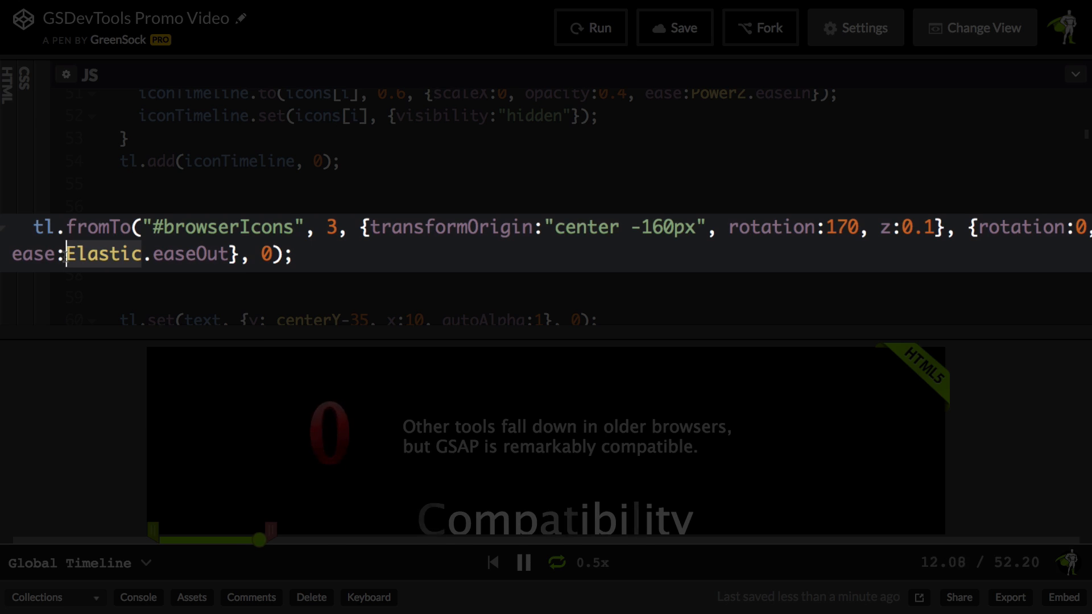
Enter 'Bounce' in the JS editor near the compatibility timeline code
type("Bounce")
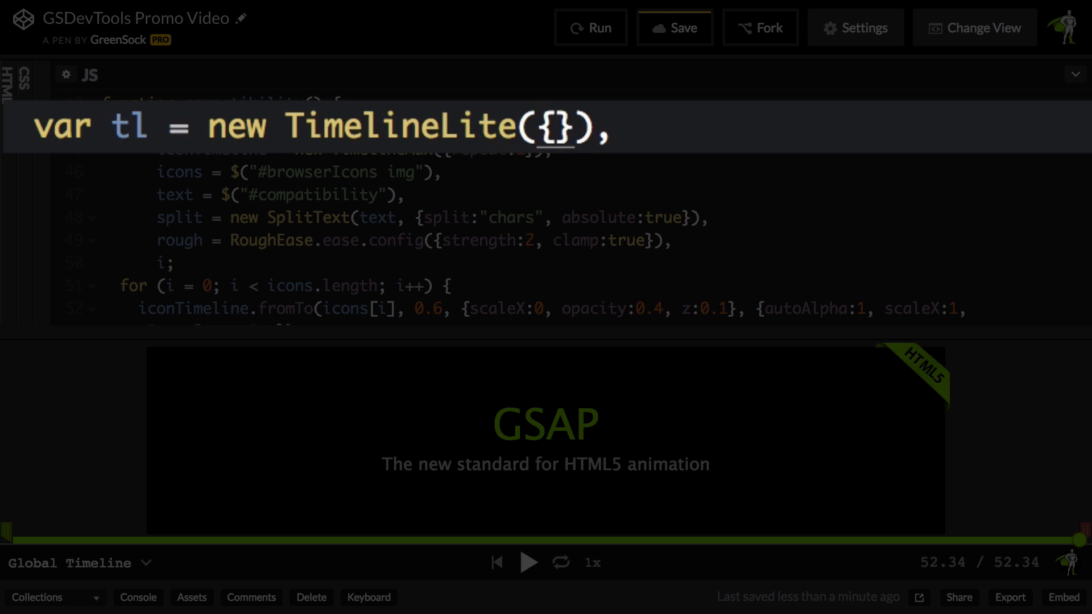
Add id:"compatibility" to the TimelineLite, rerun the pen and list the available timelines
type("id:")
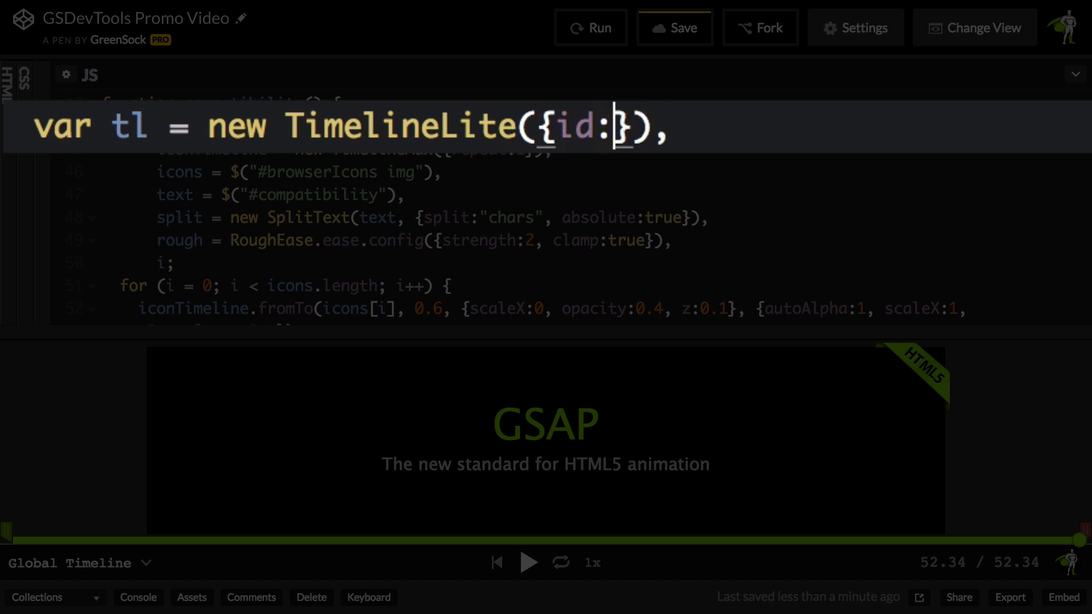
type("\"compatibility\"")
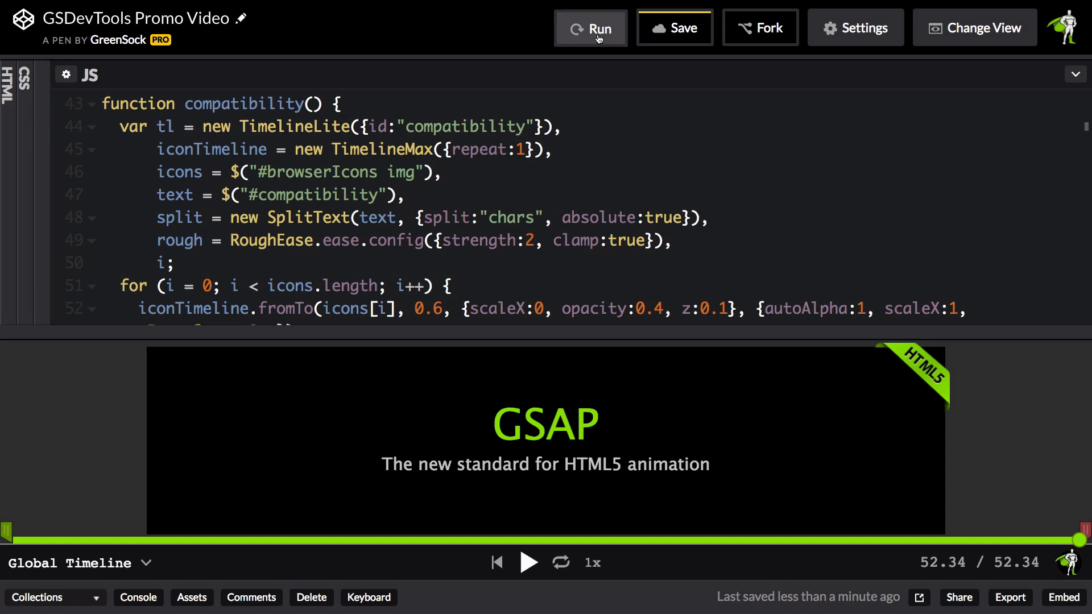
left_click(590, 27)
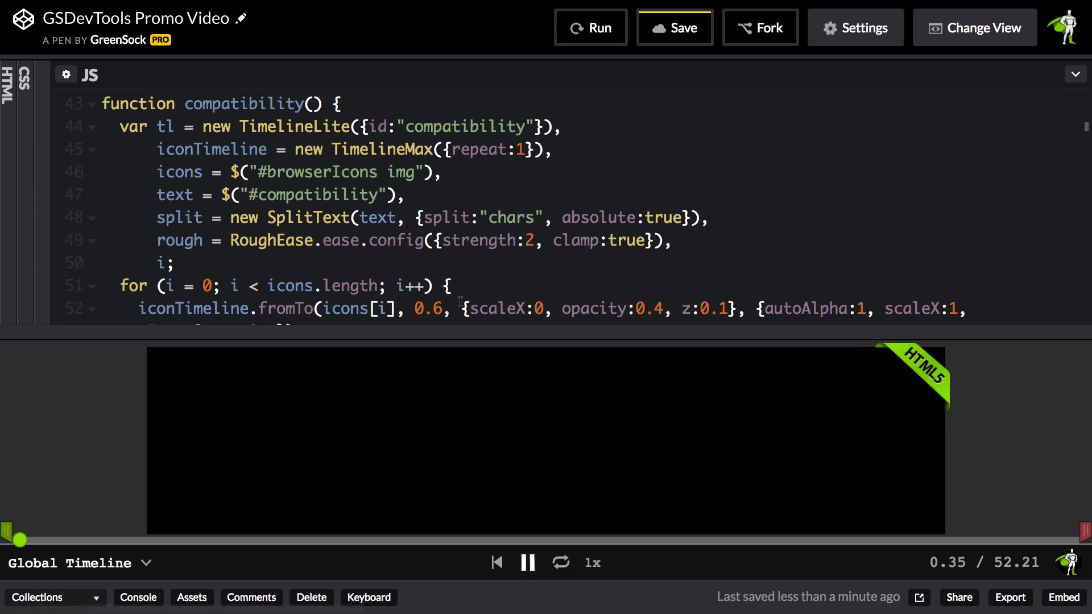
left_click_drag(15, 538, 63, 539)
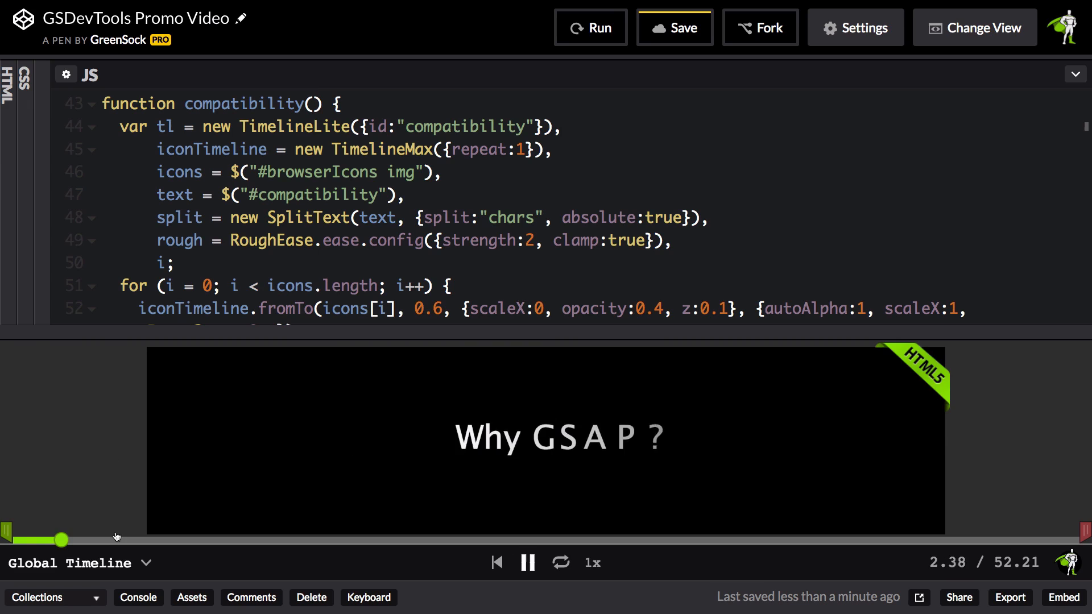
left_click(76, 563)
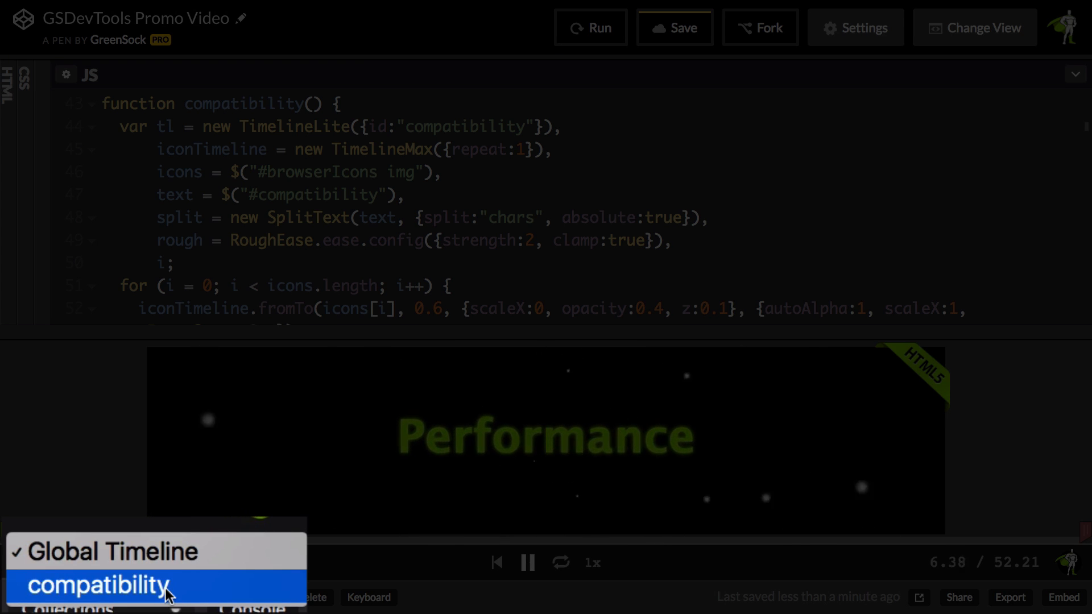
Switch the controls to the compatibility timeline, scrub through it and rerun the pen
left_click(95, 586)
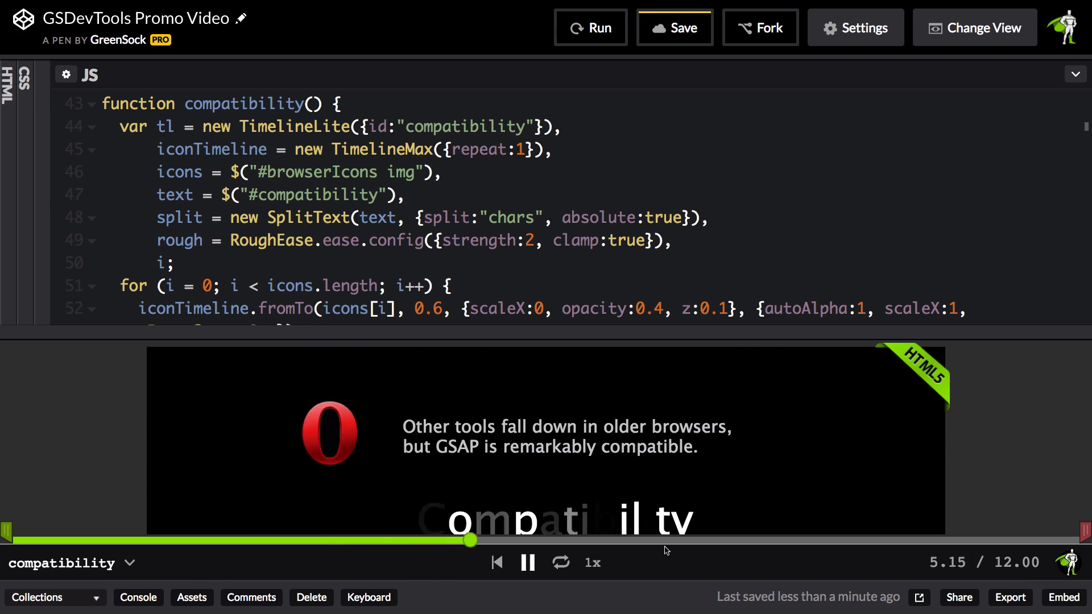
left_click_drag(470, 539, 648, 540)
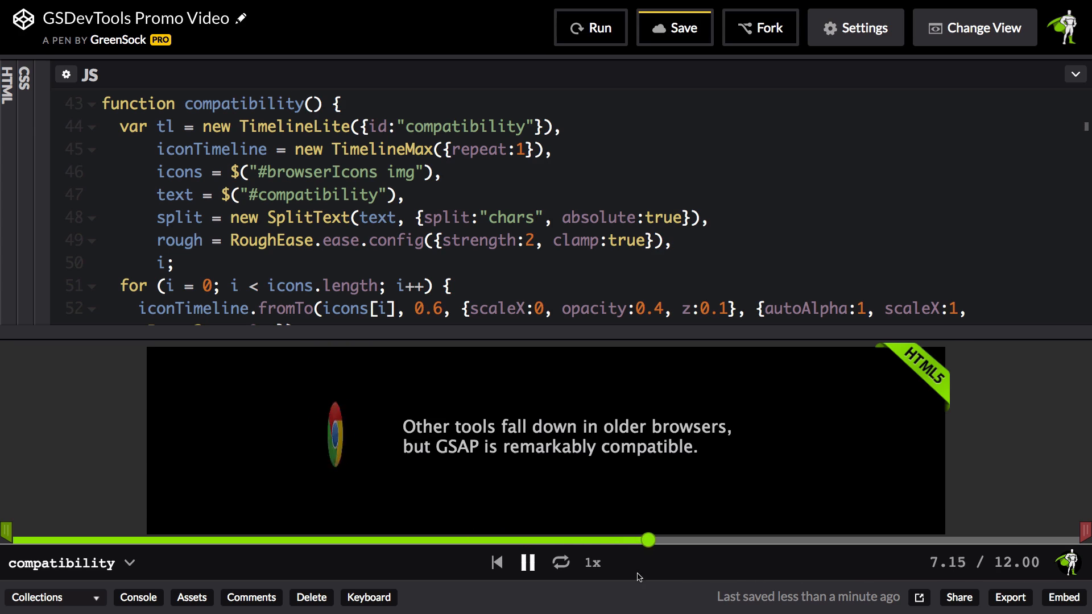
left_click_drag(647, 540, 505, 539)
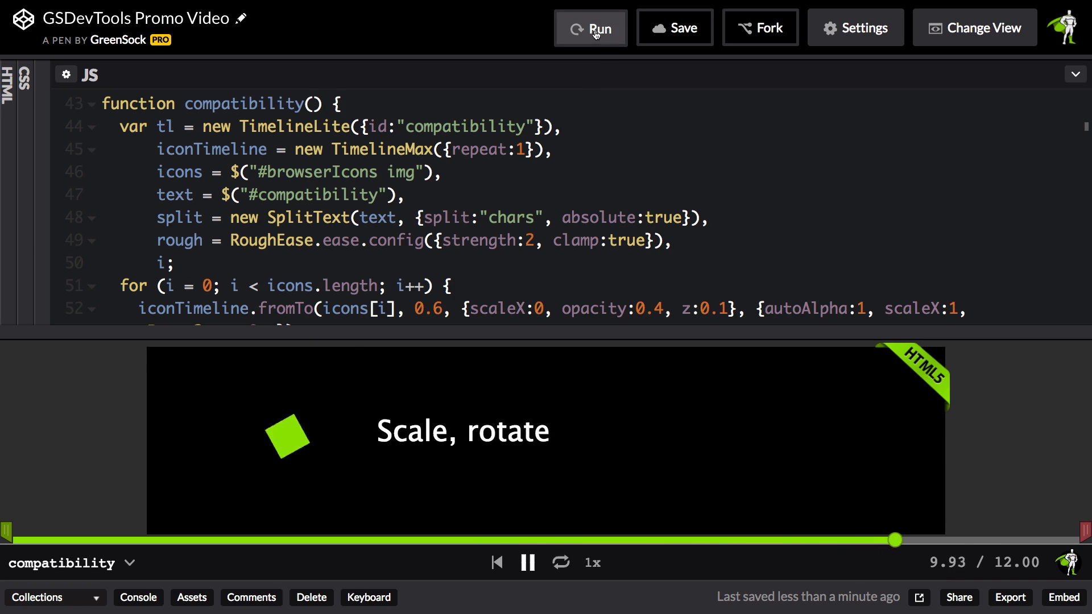
left_click(591, 27)
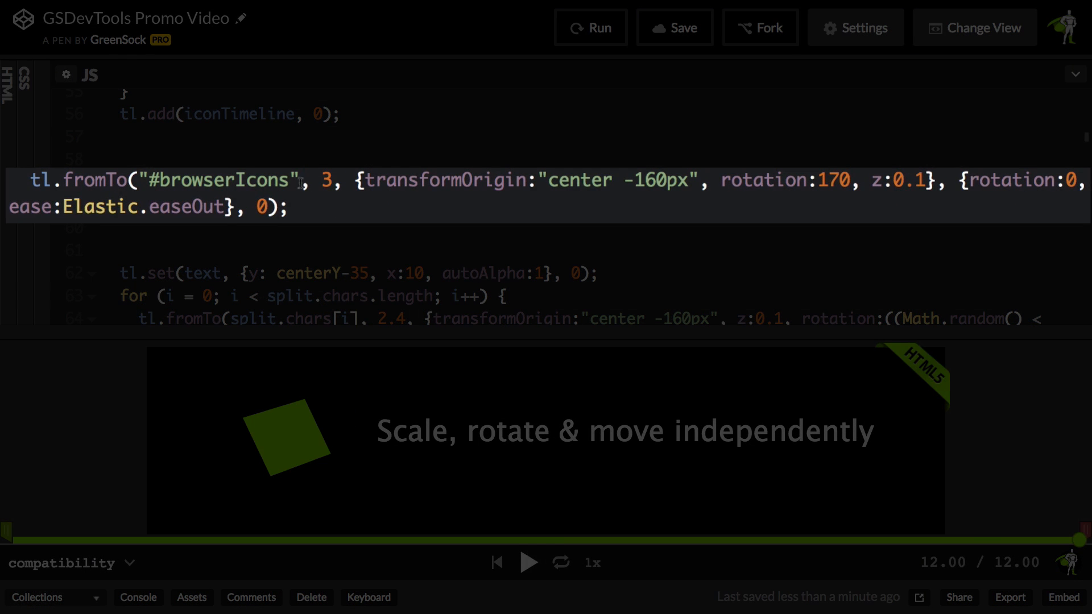
Add id:"icons" after Elastic.easeOut on the browserIcons tween and rerun the pen
left_click(228, 207)
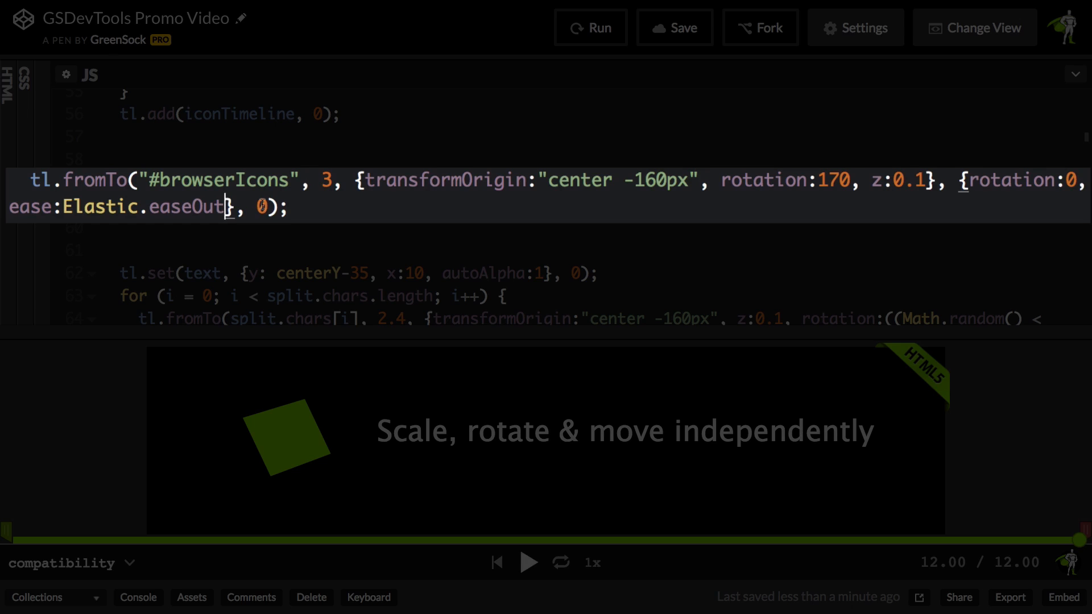
type(", id:\"icons")
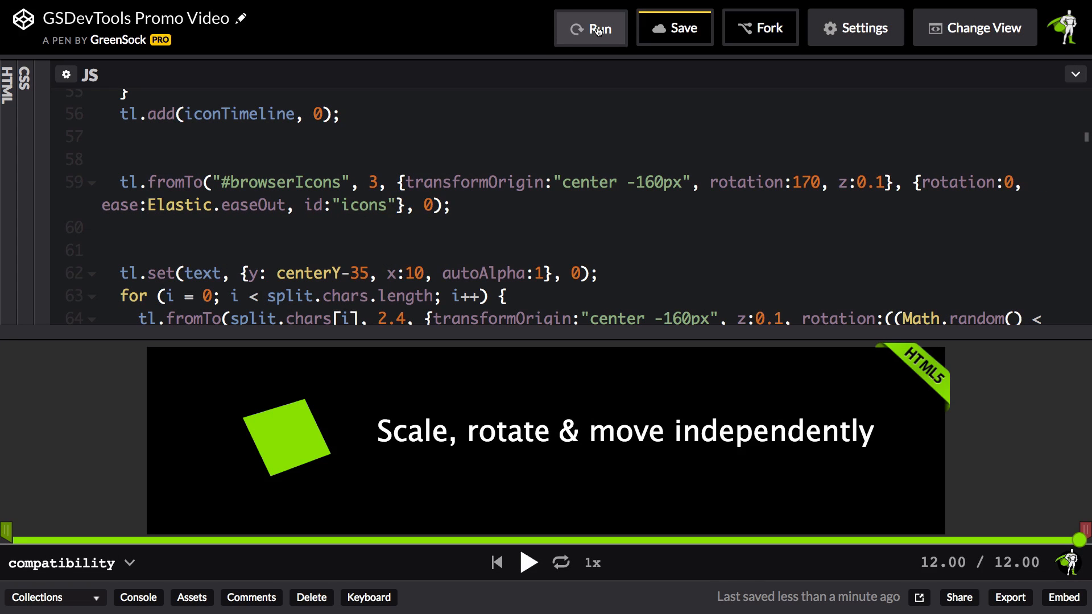
left_click(591, 27)
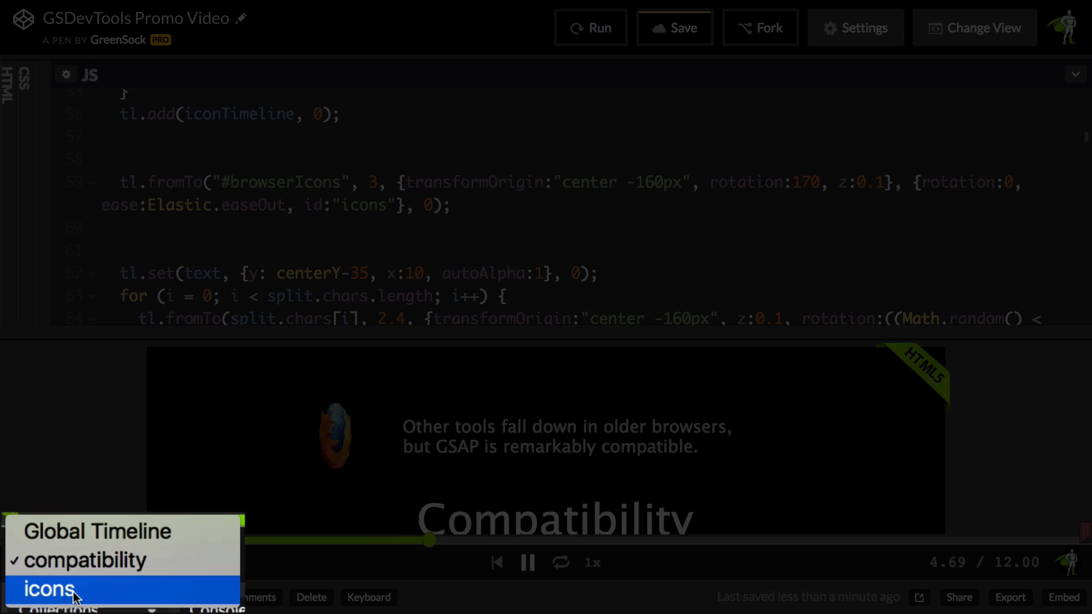
left_click(45, 589)
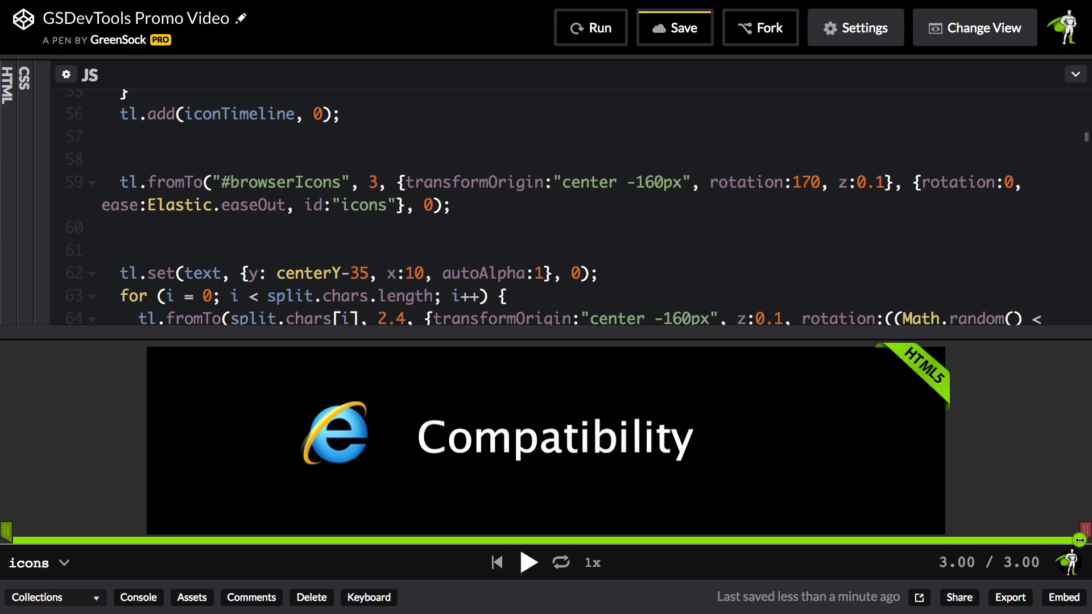
left_click_drag(1077, 539, 324, 538)
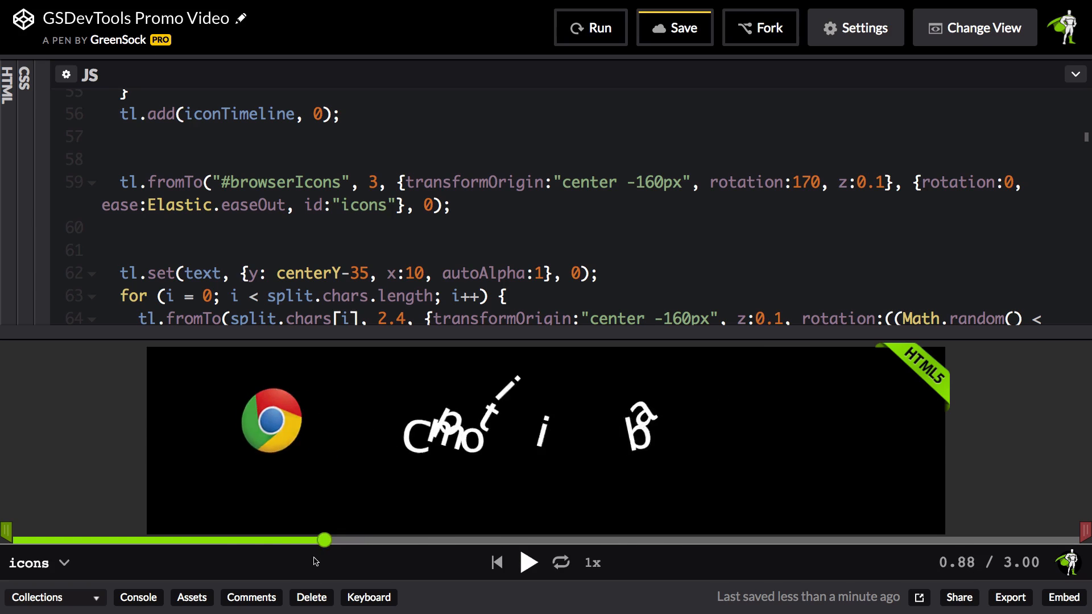
left_click_drag(323, 540, 310, 539)
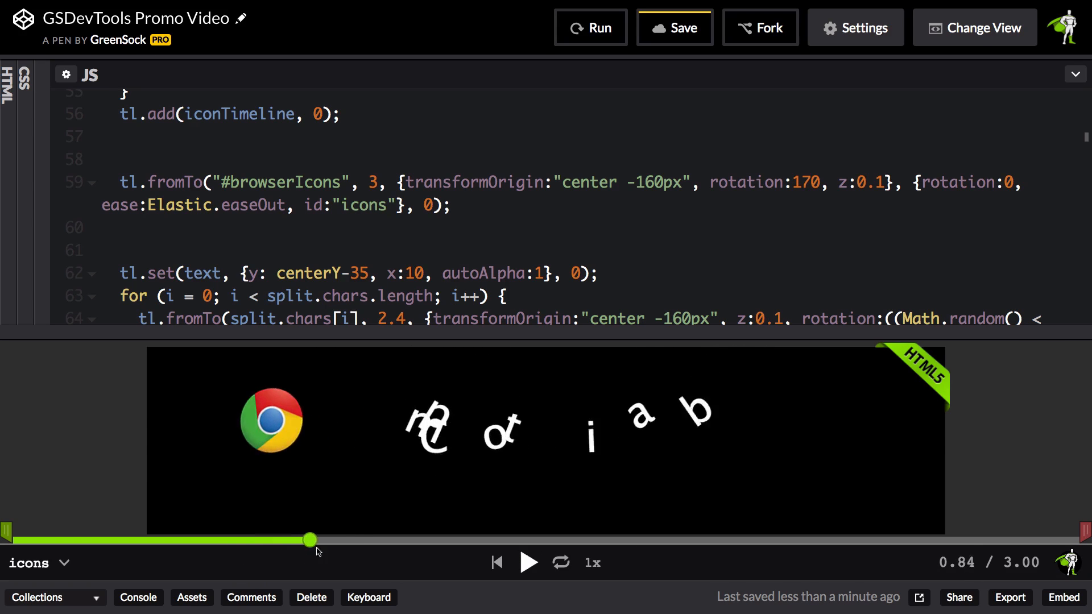
left_click_drag(309, 540, 501, 539)
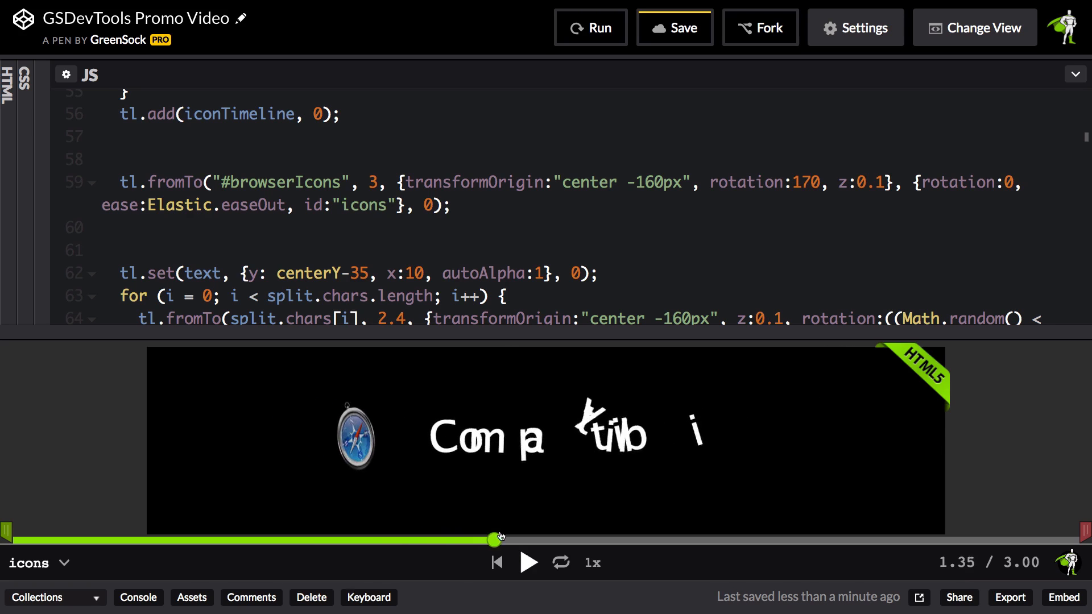
left_click_drag(498, 538, 725, 538)
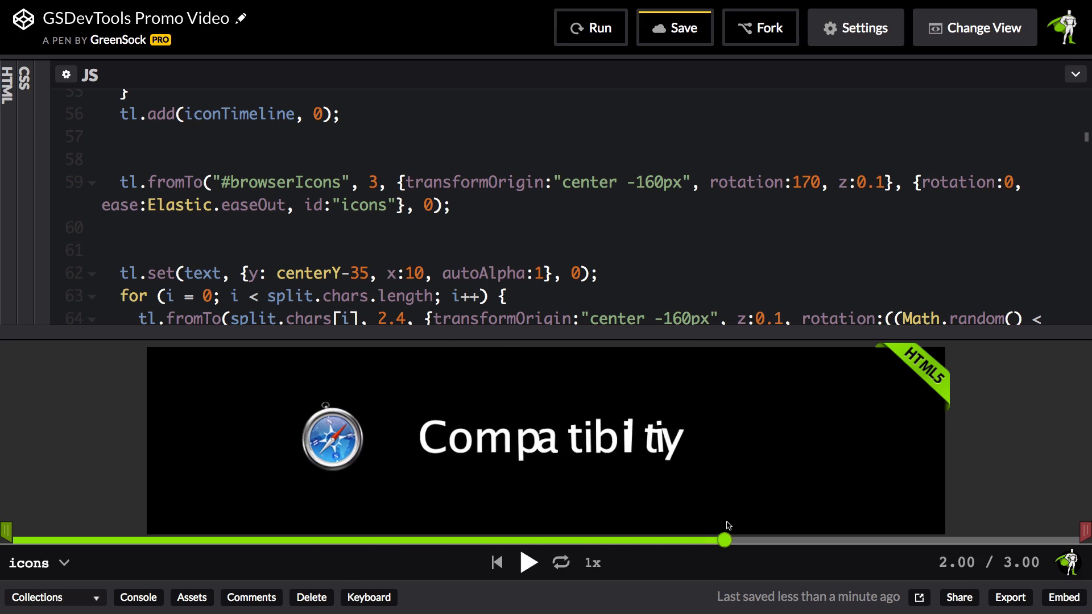
left_click_drag(724, 540, 672, 540)
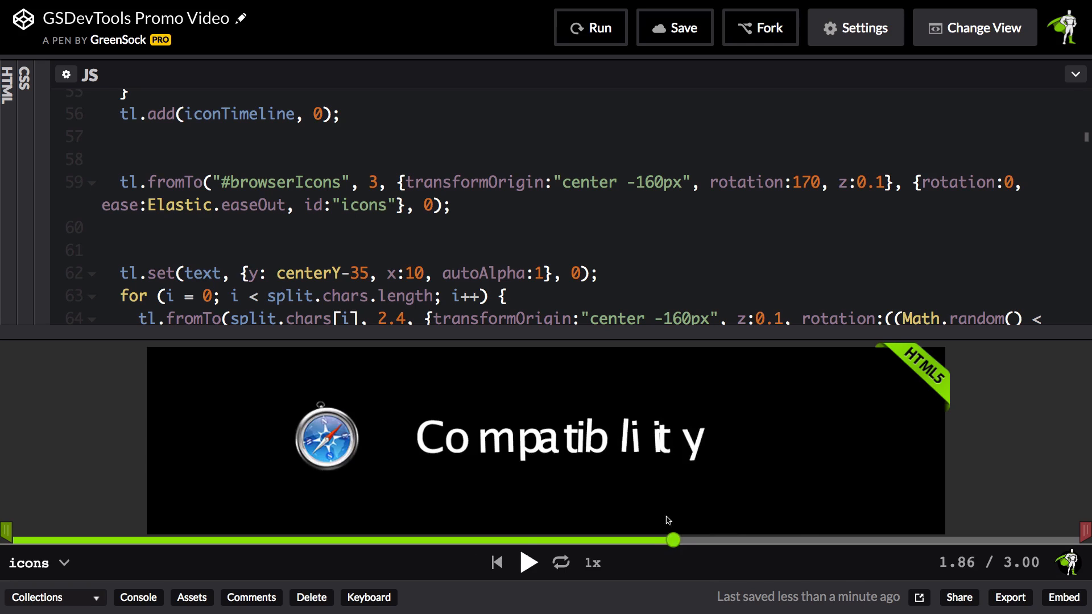
left_click_drag(673, 539, 402, 539)
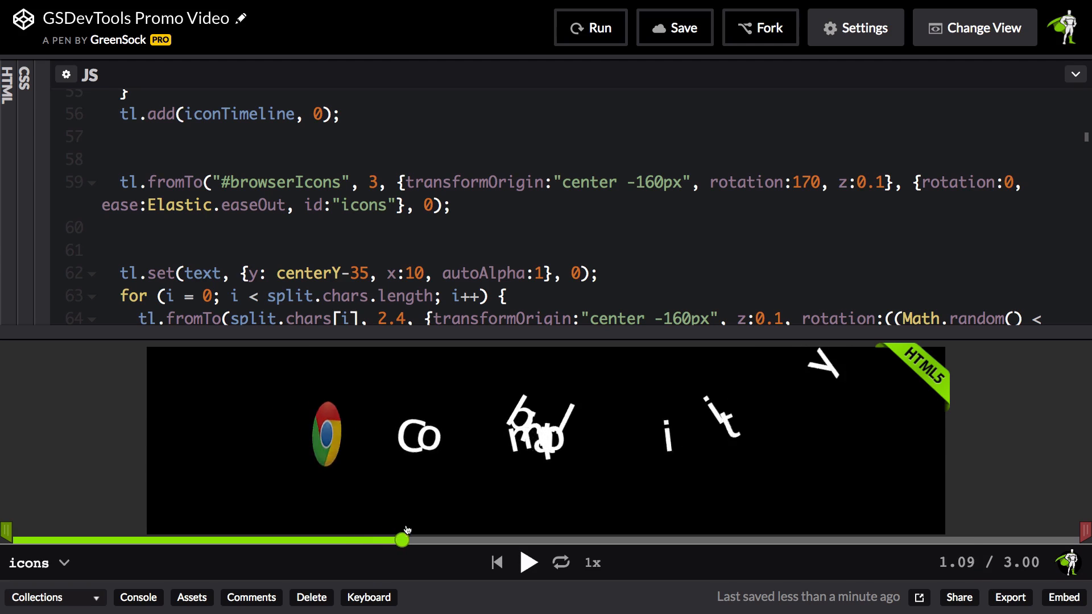
left_click_drag(403, 539, 635, 539)
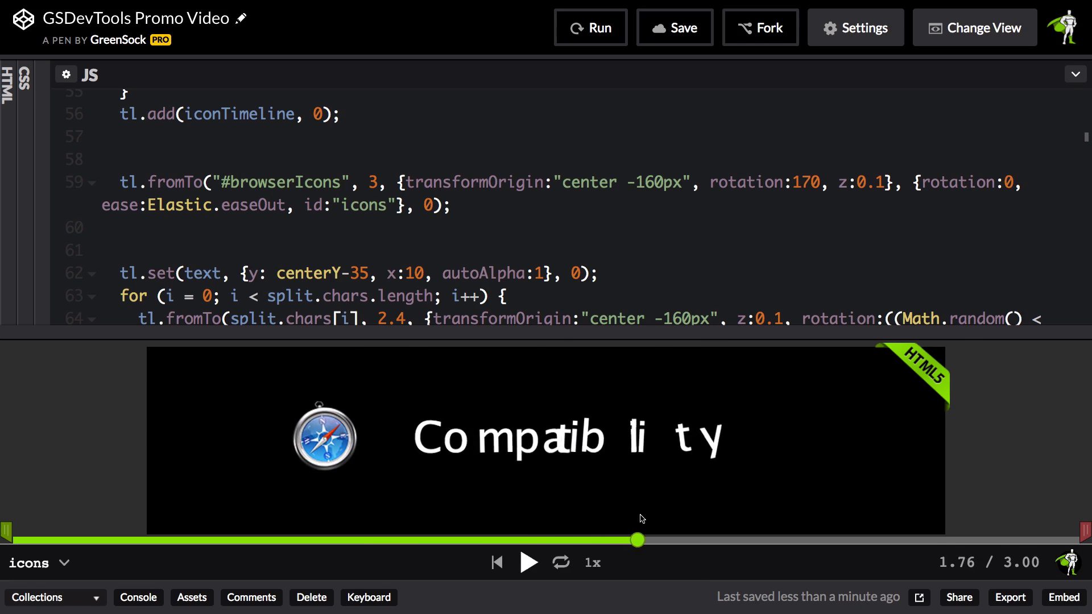
left_click_drag(635, 539, 730, 538)
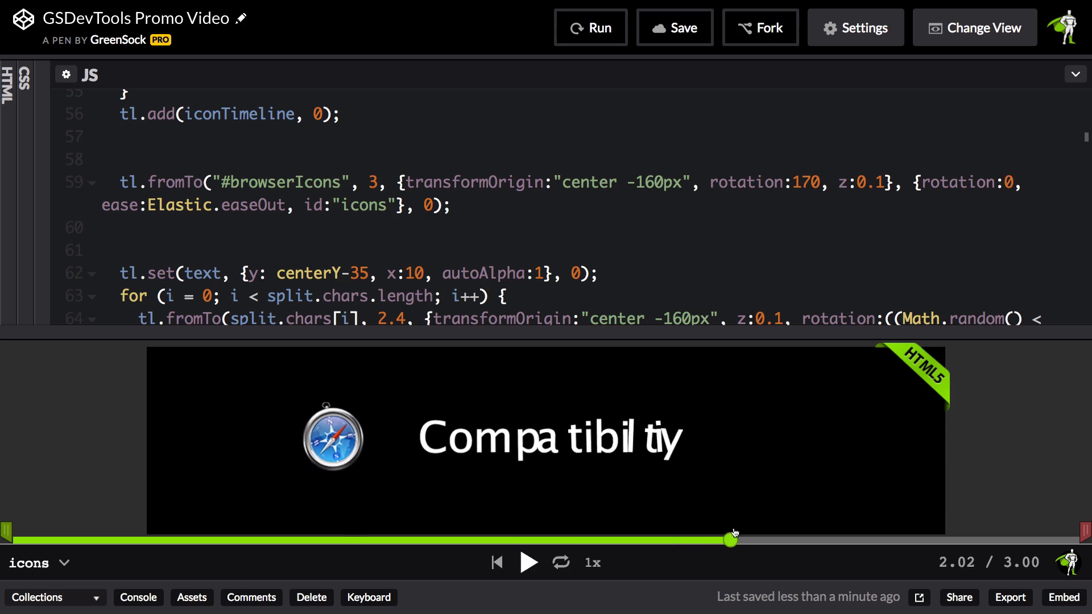
left_click_drag(732, 538, 849, 538)
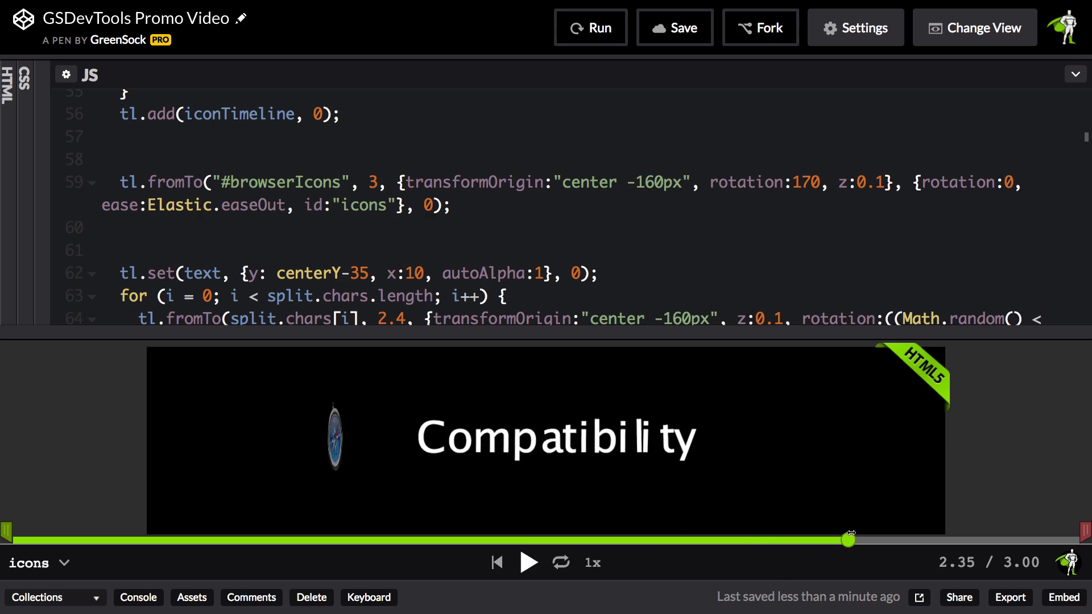
left_click_drag(846, 539, 1083, 539)
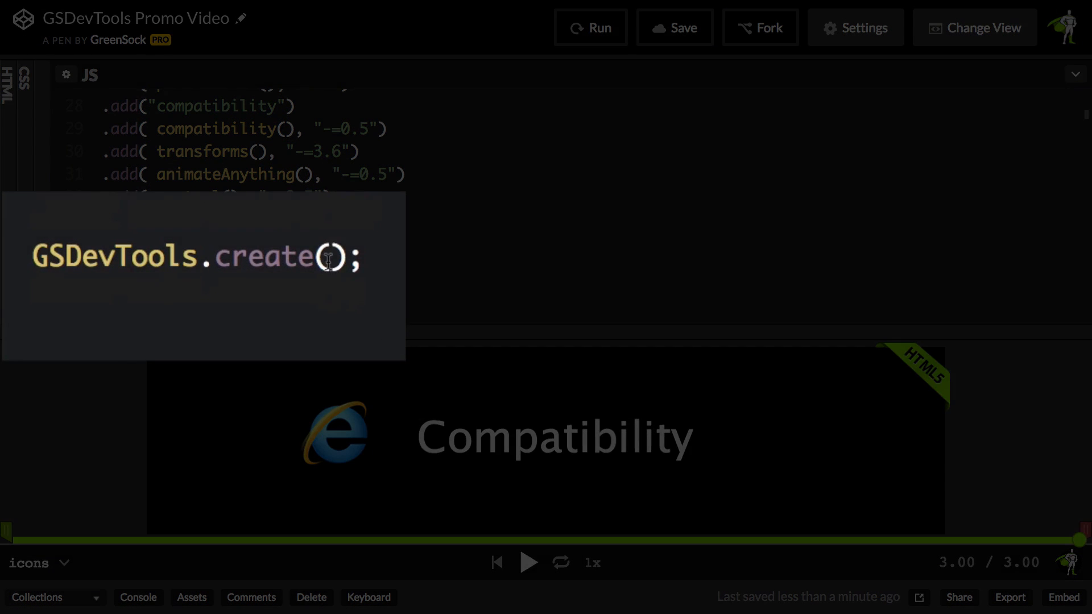
Pass animation:"icons" to GSDevTools.create and rerun the pen
type("{")
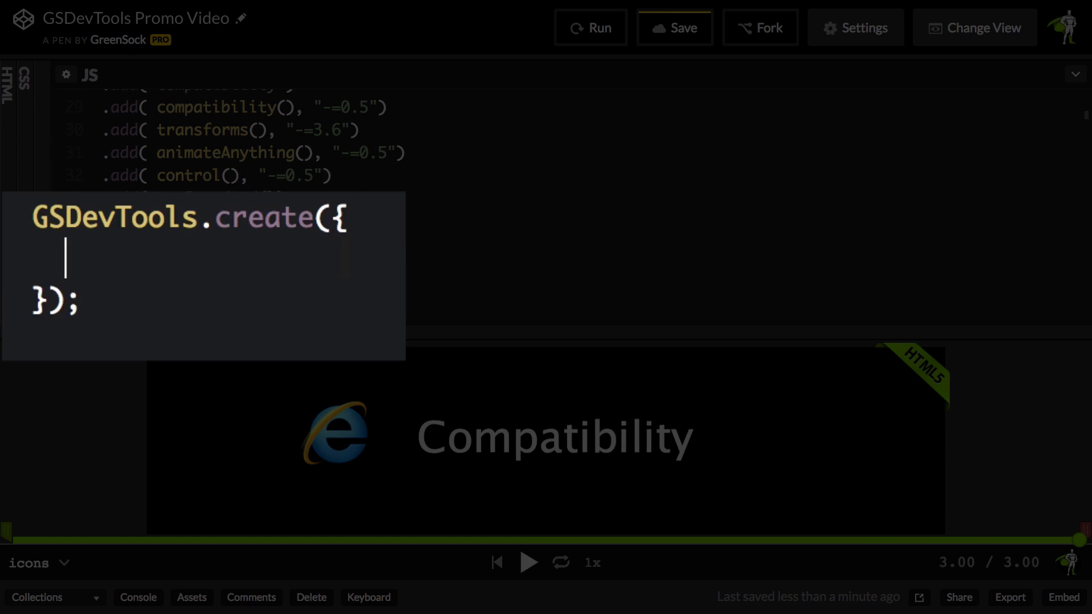
type("anima")
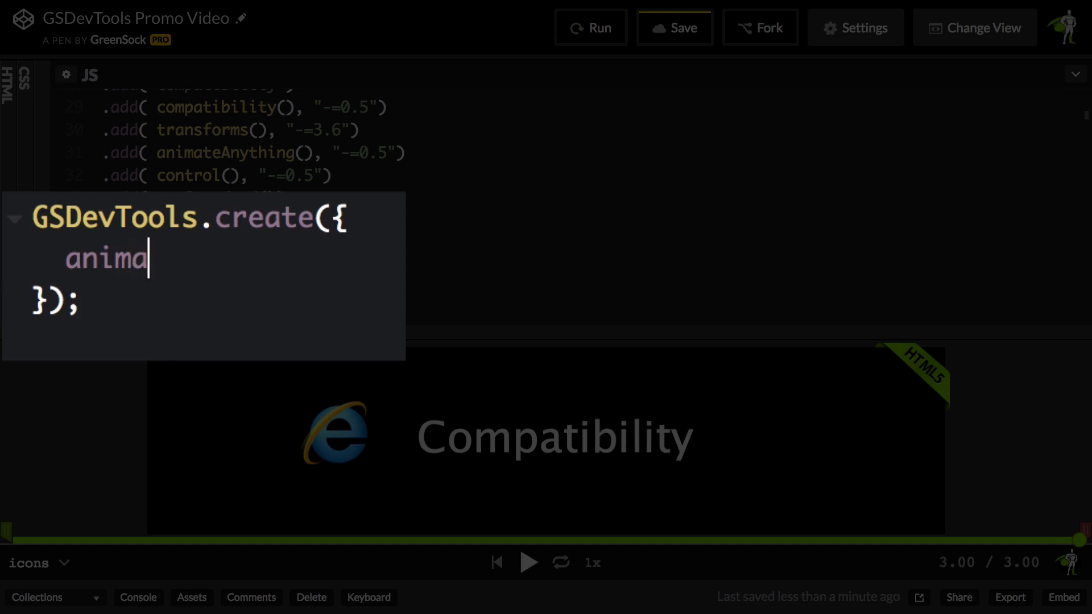
type("tion:")
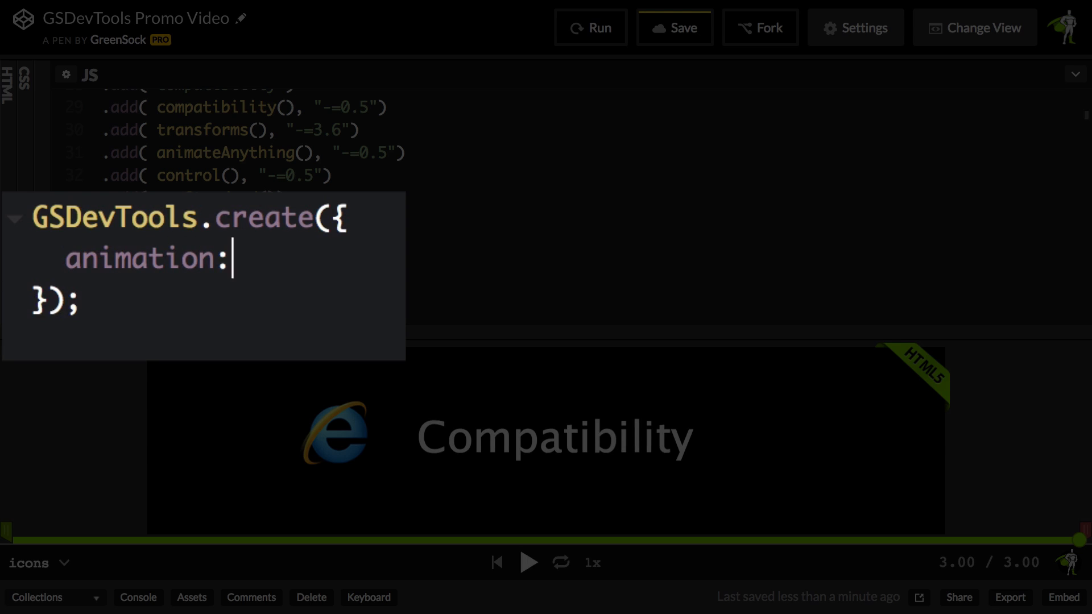
type("\"i\"")
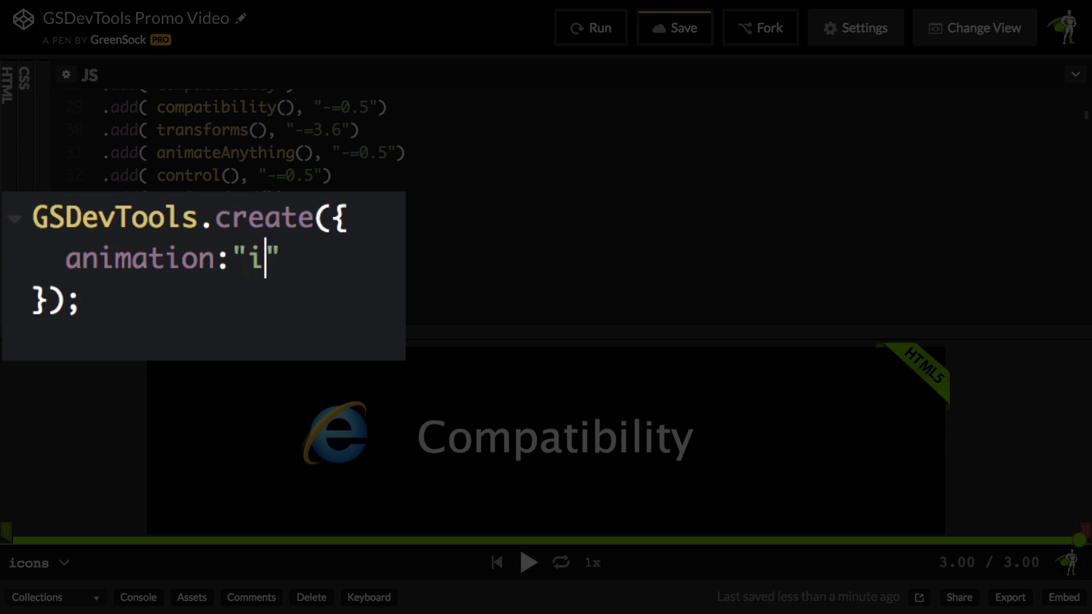
type("cons")
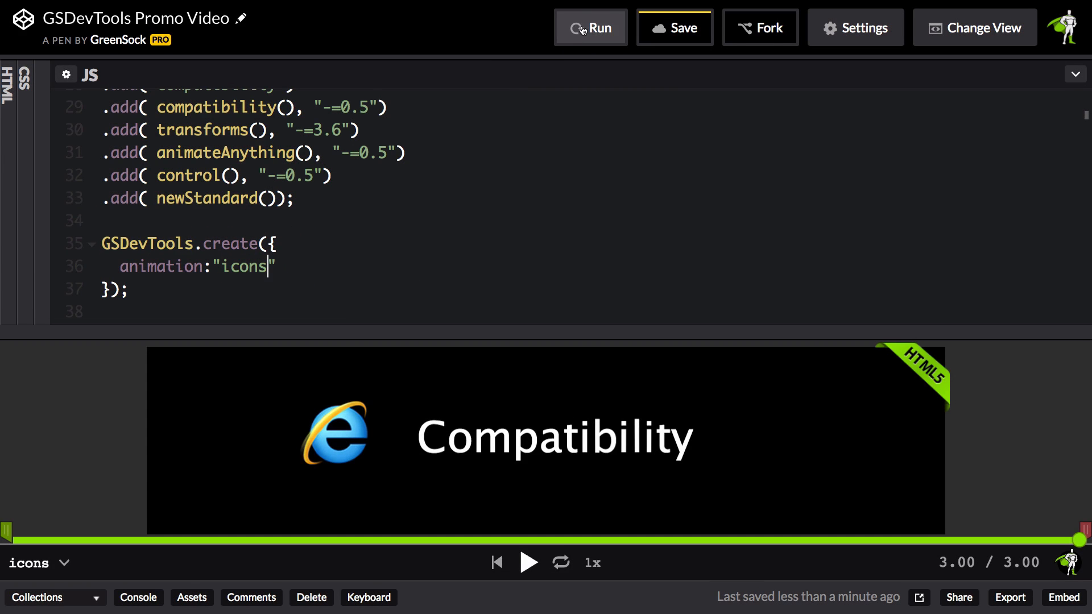
left_click(591, 27)
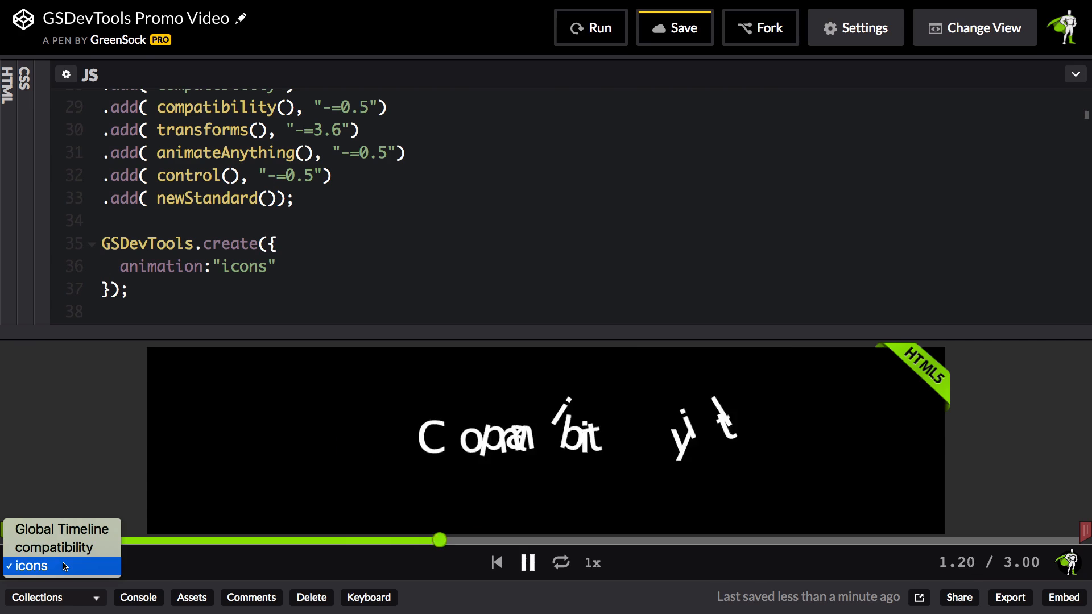
Switch the dev tools to the compatibility animation and scrub through it
left_click(70, 547)
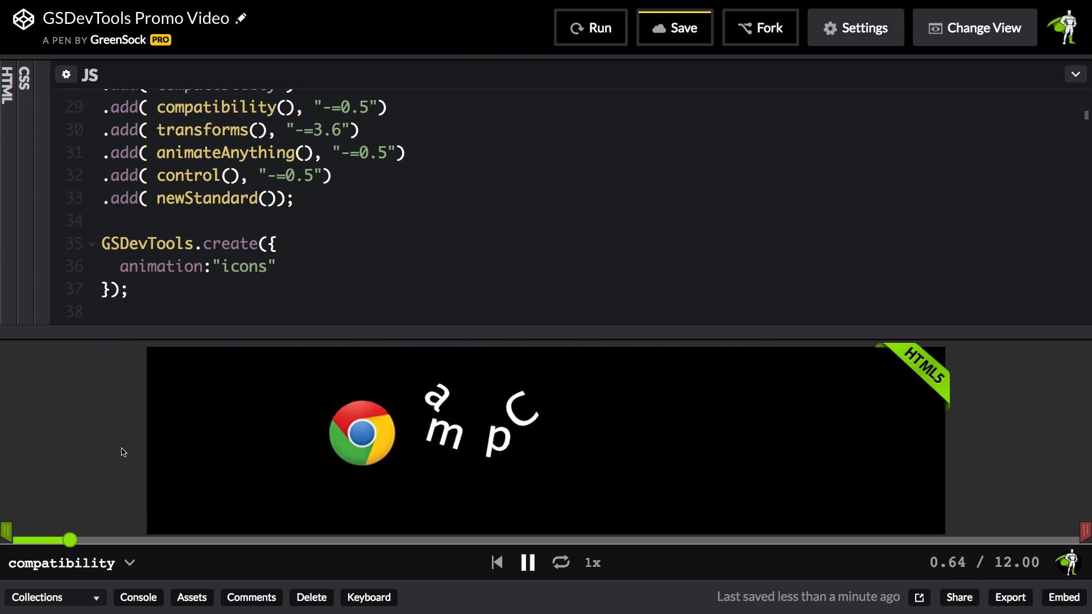
left_click_drag(65, 540, 247, 540)
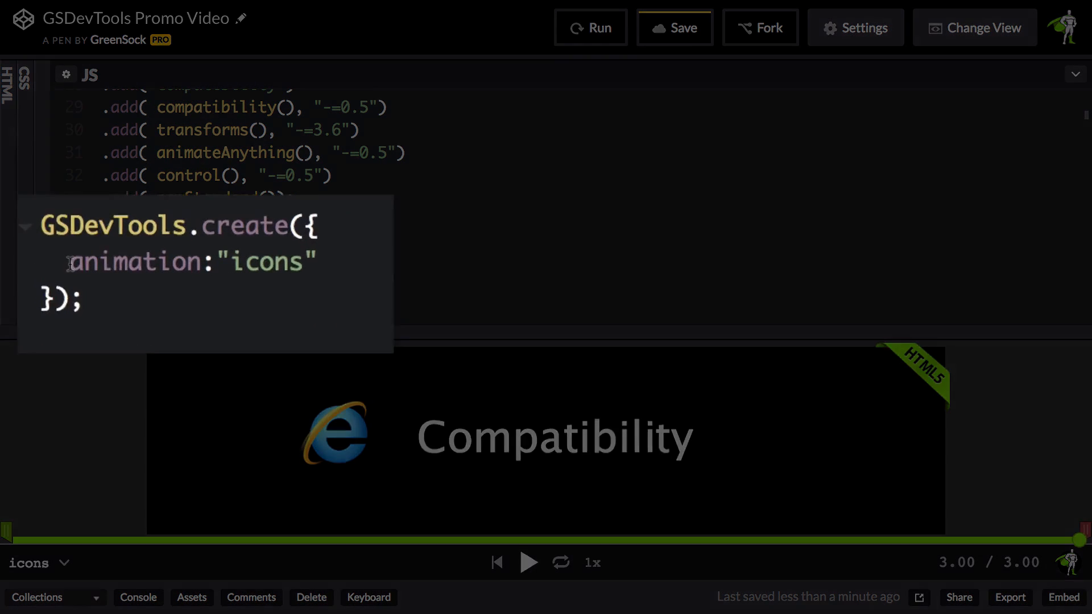
Replace the animation property with inTime:6, outTime:10, rerun and scrub to the out point
double_click(187, 262)
type("inTime:")
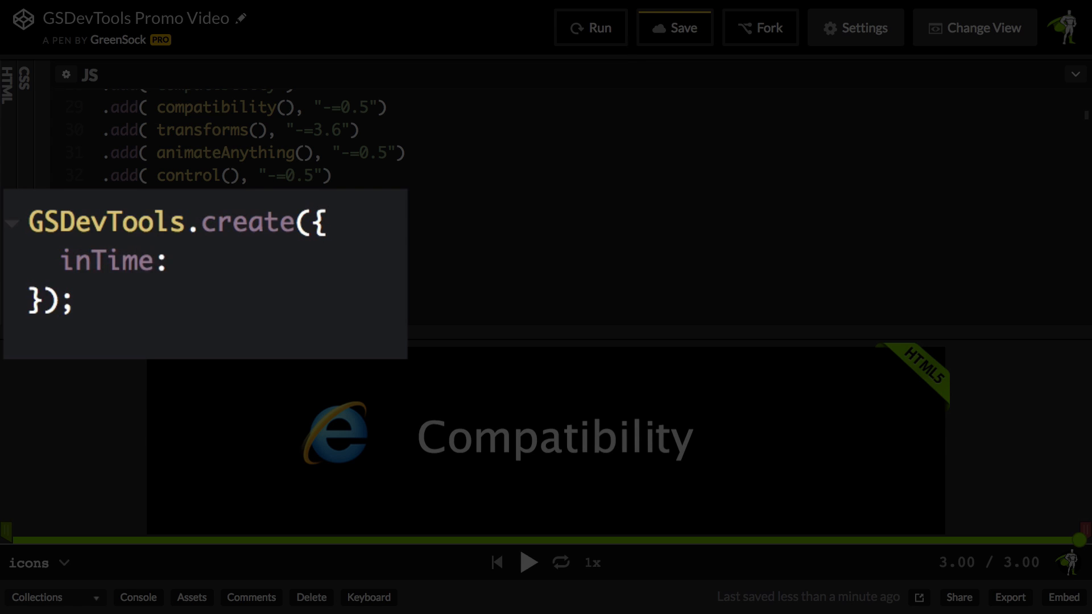
type("6,")
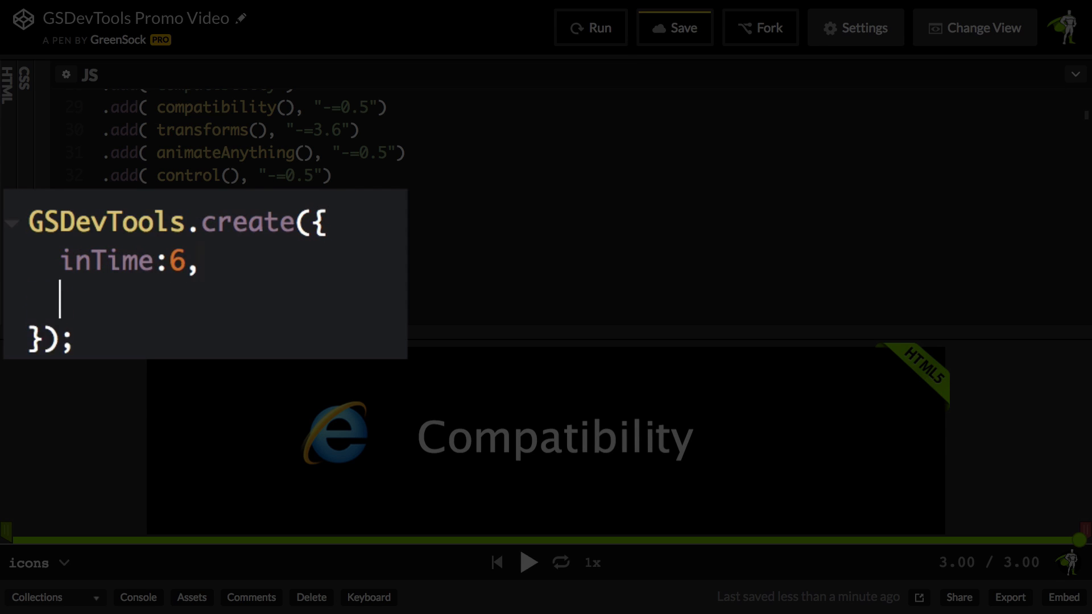
type("outTime:1")
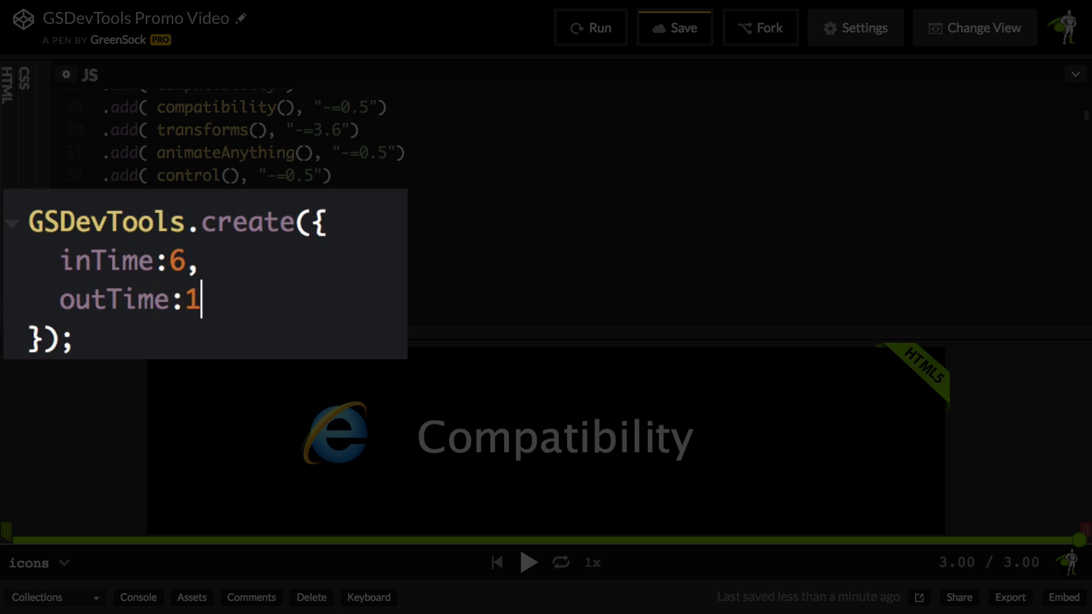
left_click(591, 27)
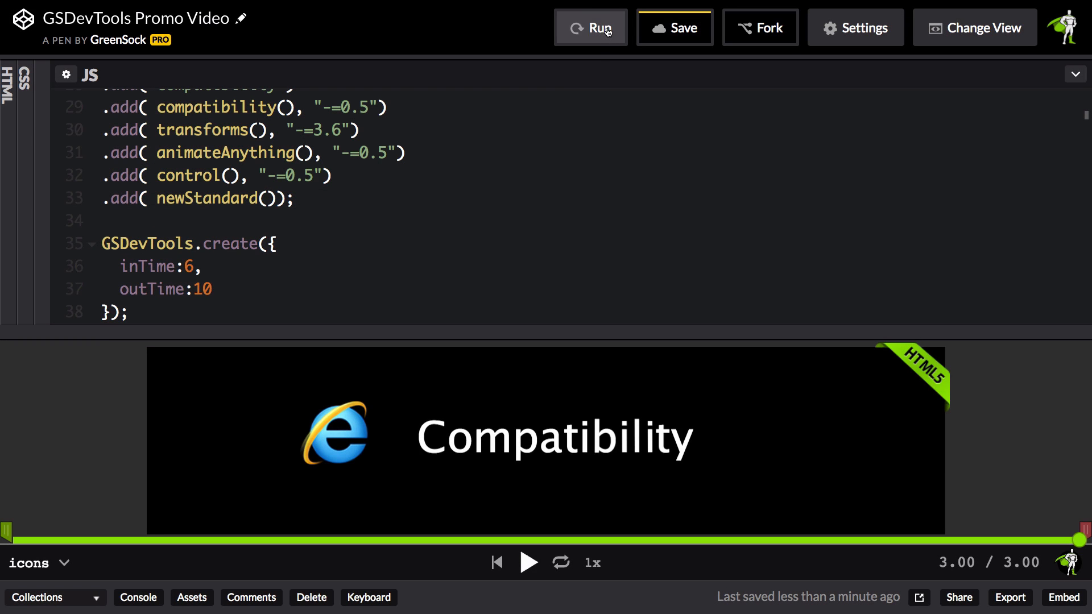
left_click(591, 27)
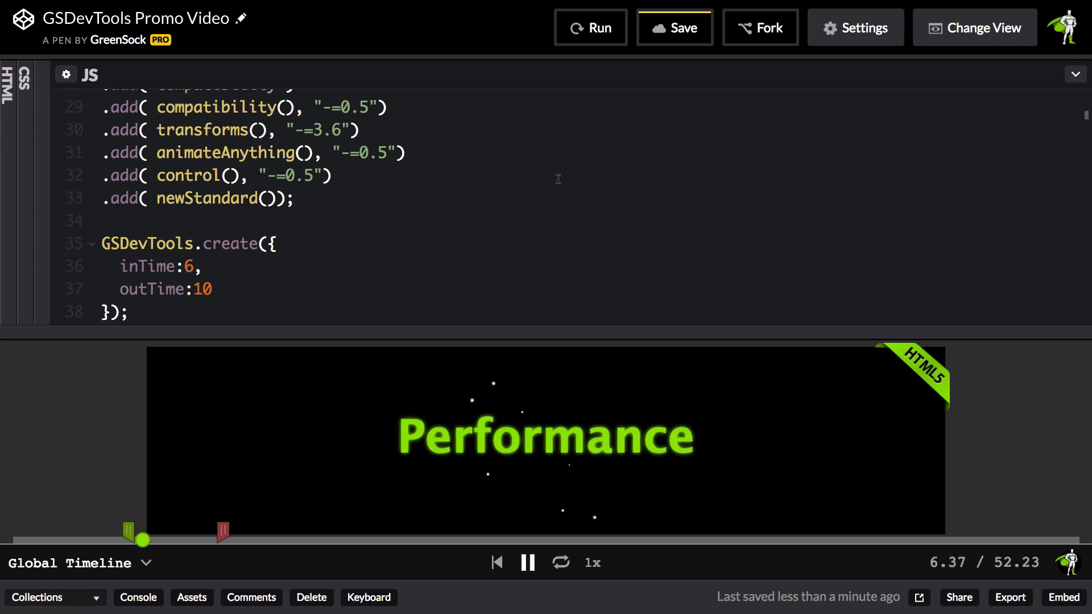
left_click_drag(138, 538, 181, 538)
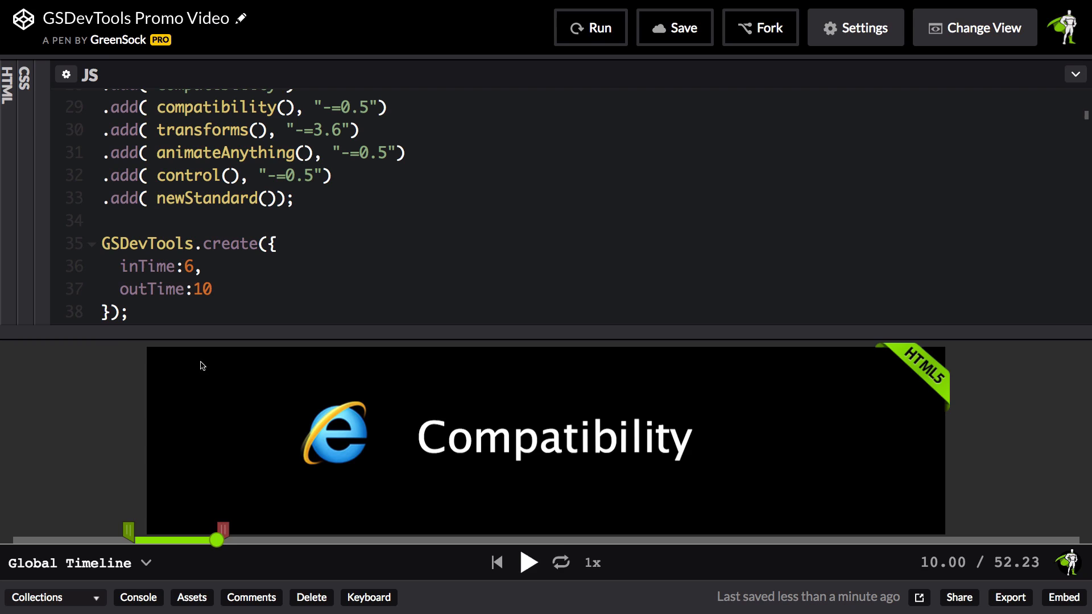
mouse_move(221, 289)
type("\"")
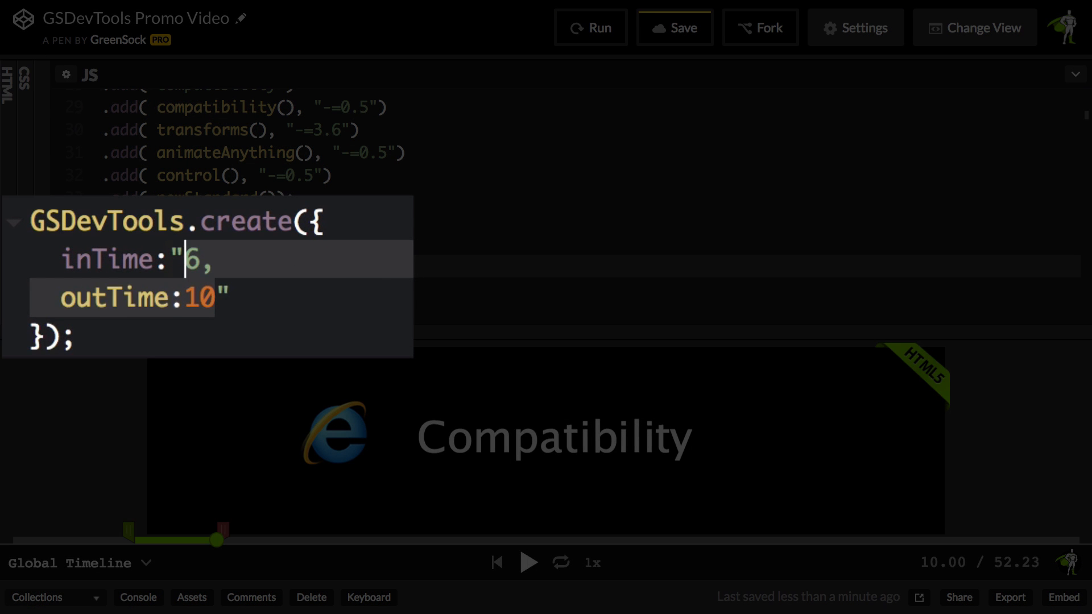
Set inTime to the label "compatibility-=2", rerun, then select compatibility to trim it to -=2
type("compatibility\"")
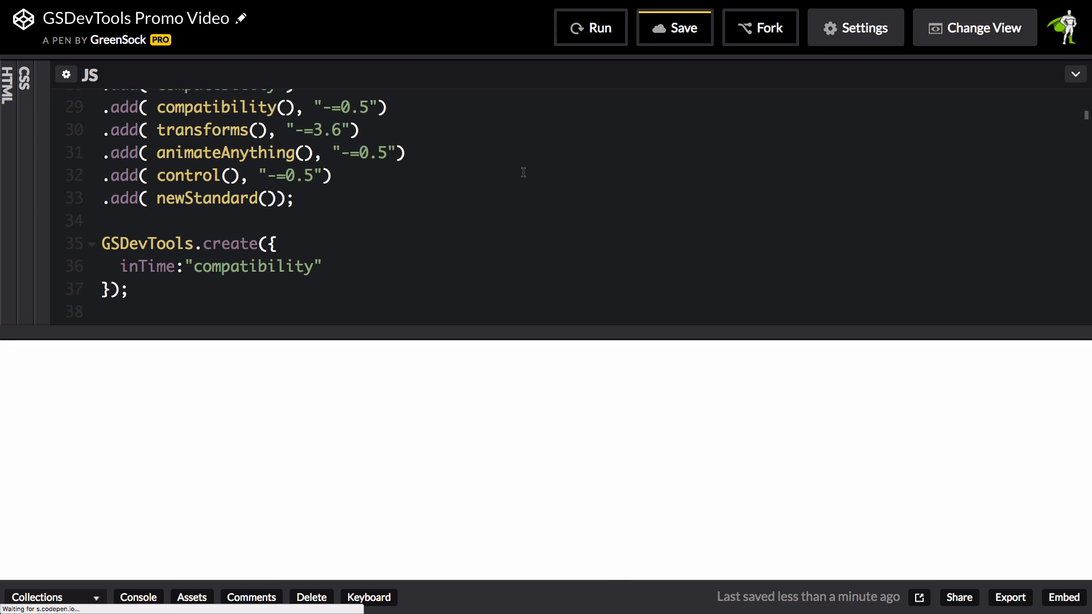
left_click(590, 28)
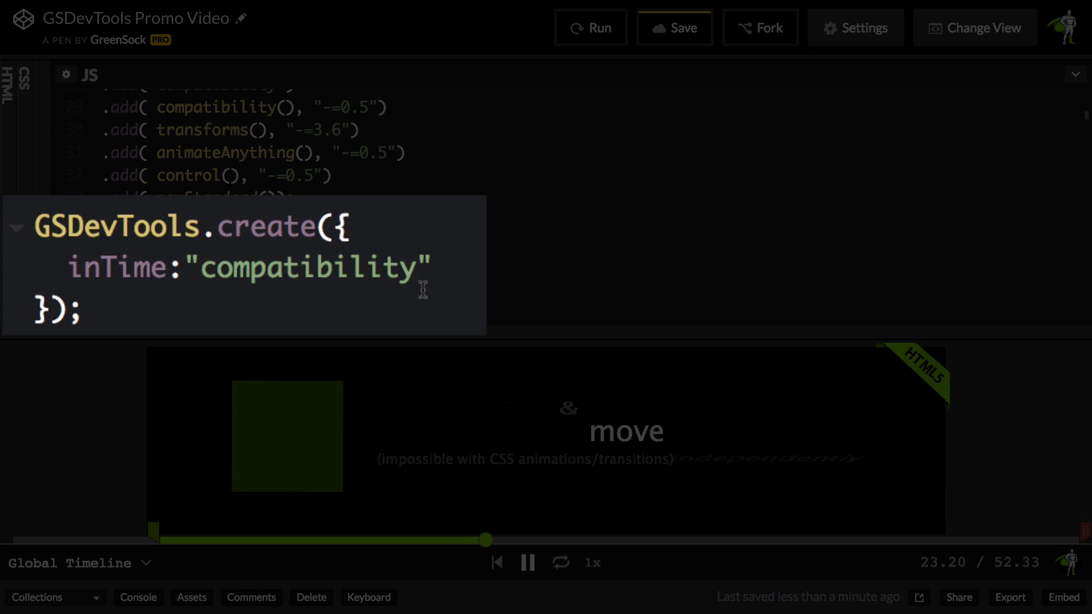
type("-=2")
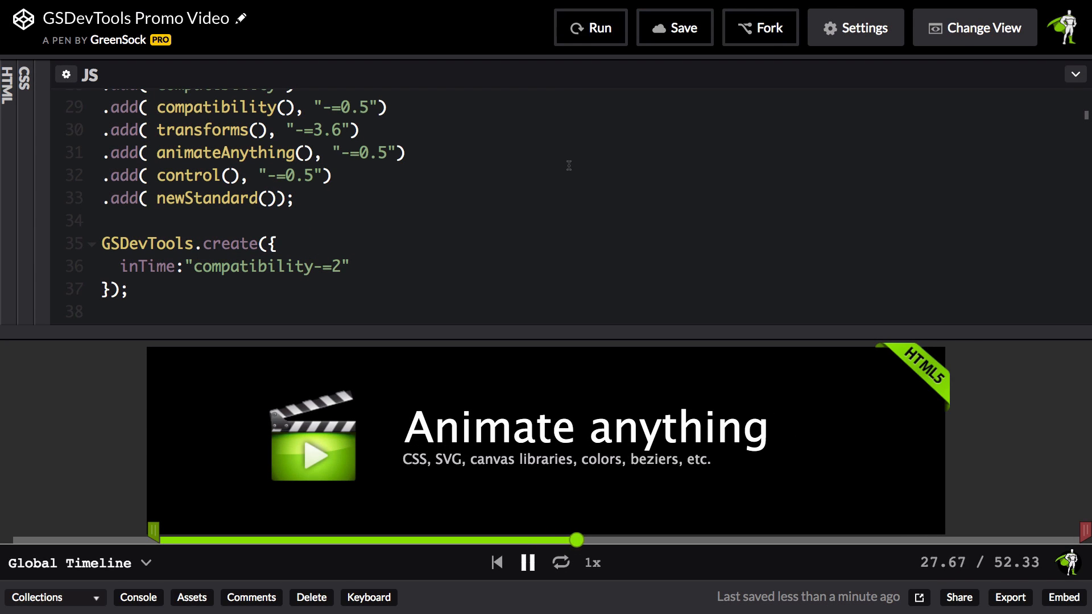
left_click_drag(575, 539, 144, 539)
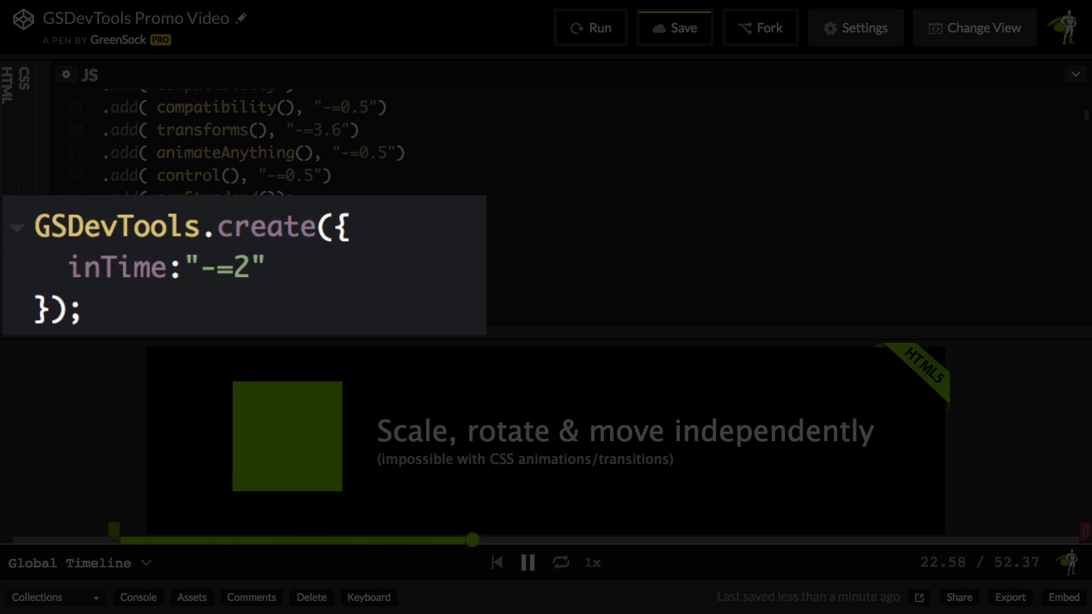
Rerun the pen so the promo picks up the -=2 in time
left_click(591, 28)
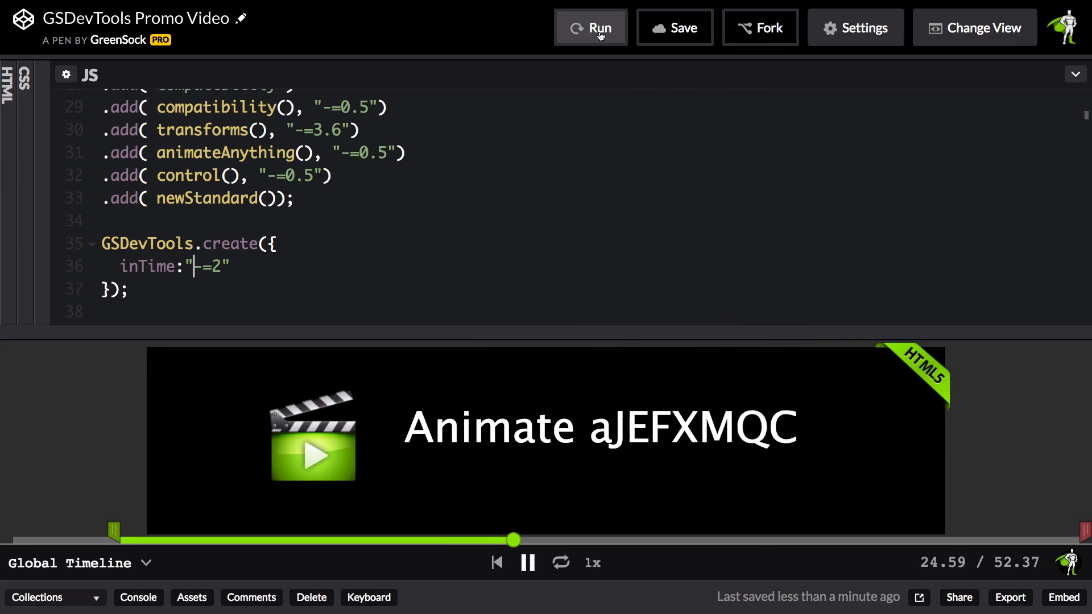
left_click(591, 27)
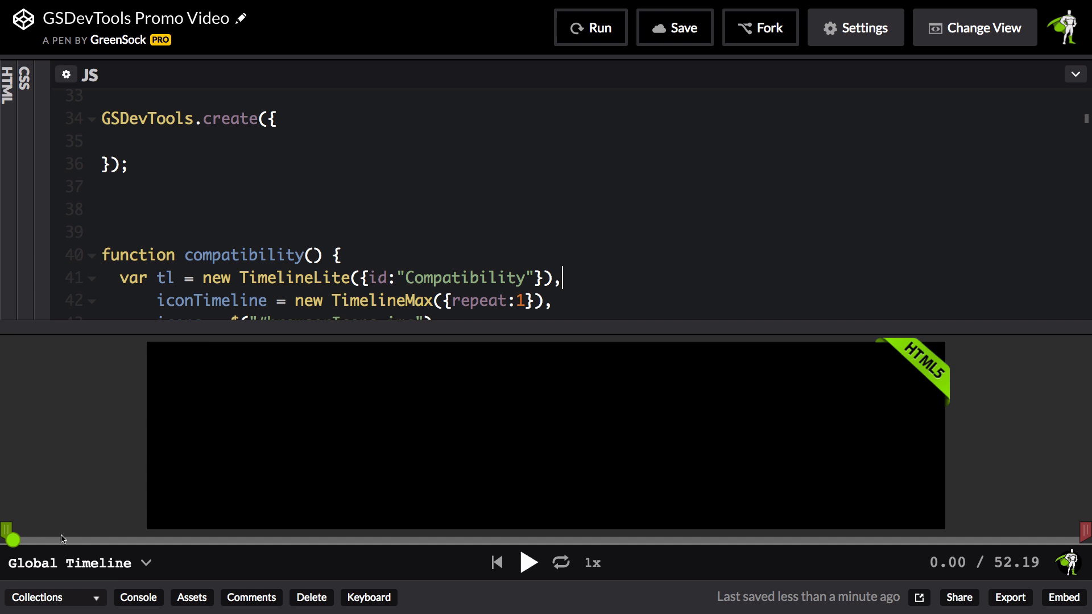
Play the Compatibility animation alone, then the Performance animation alone from the Global Timeline list
left_click(78, 563)
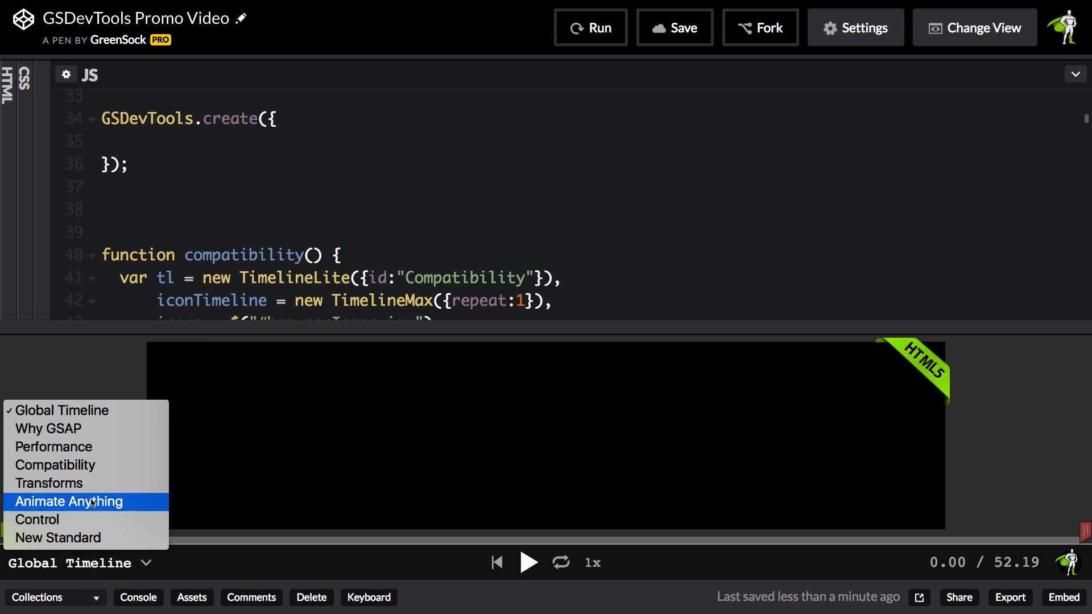
left_click(54, 466)
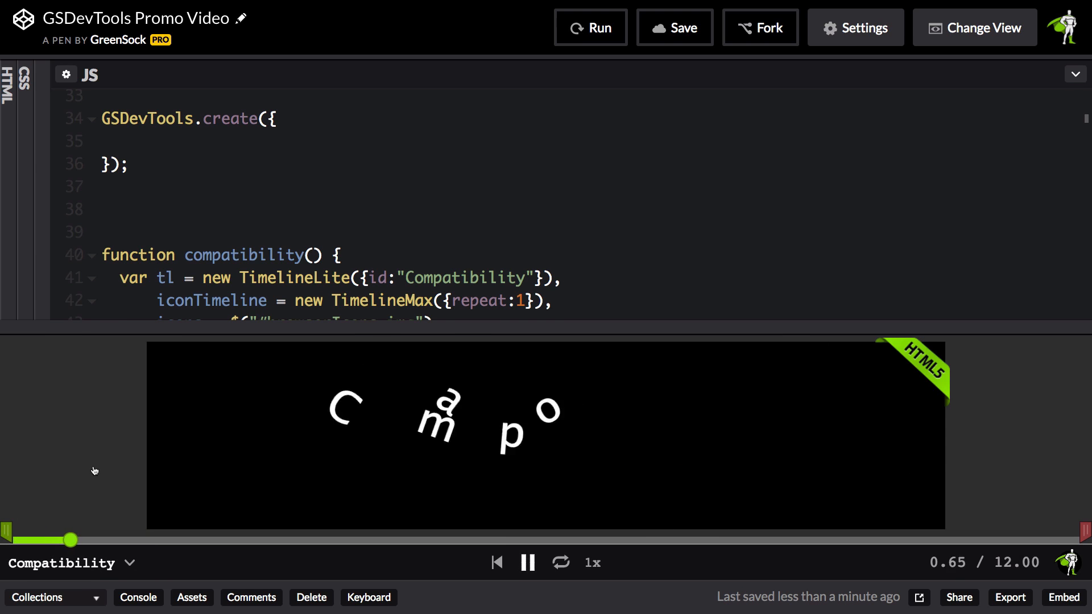
left_click(69, 563)
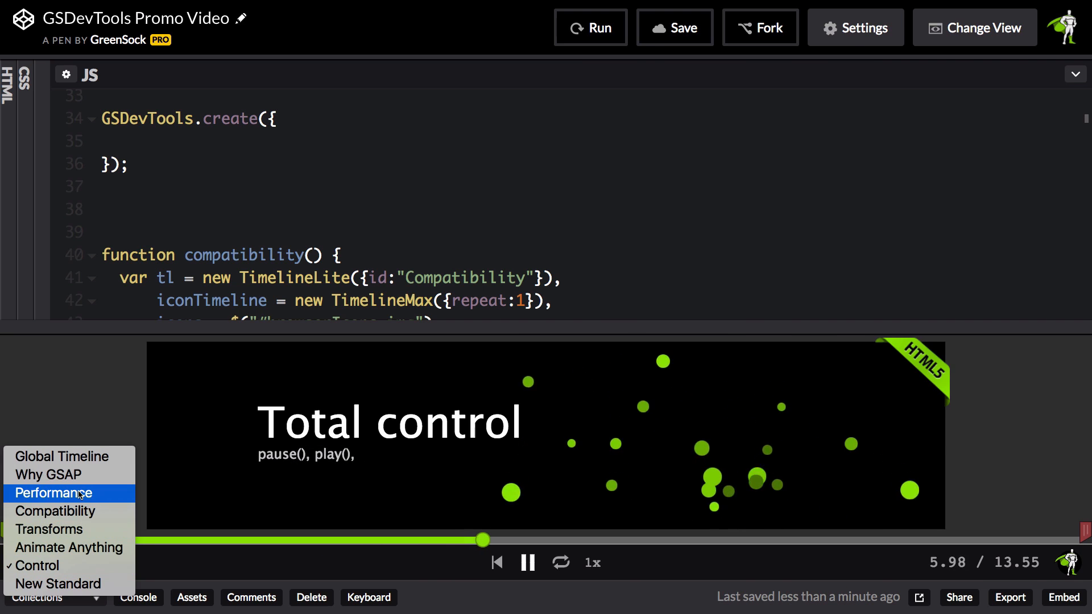
left_click(52, 493)
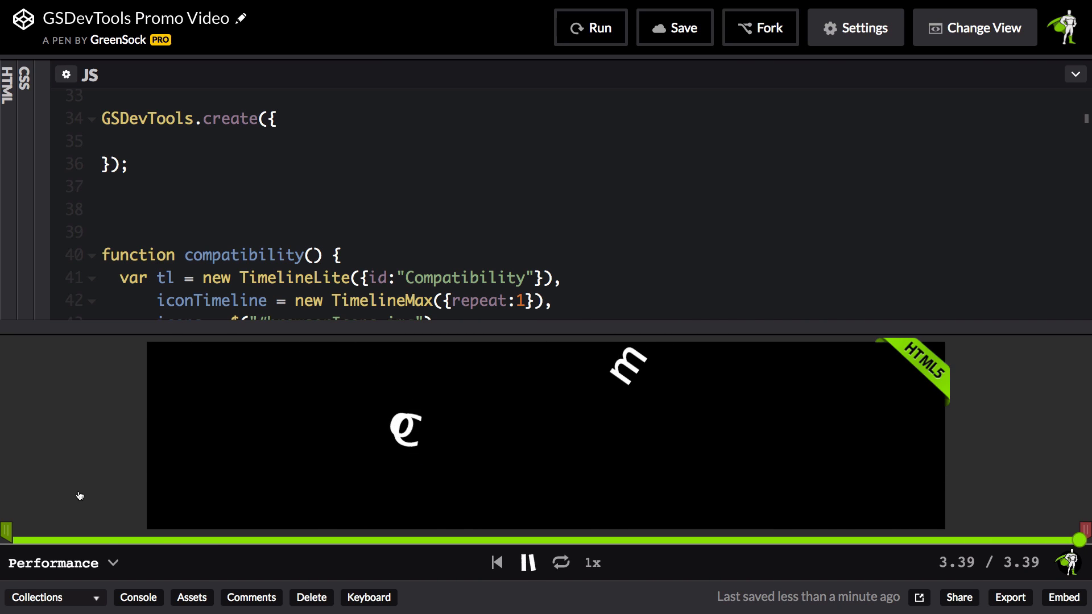
Scrub the playhead back and forth through the Performance animation
left_click(527, 562)
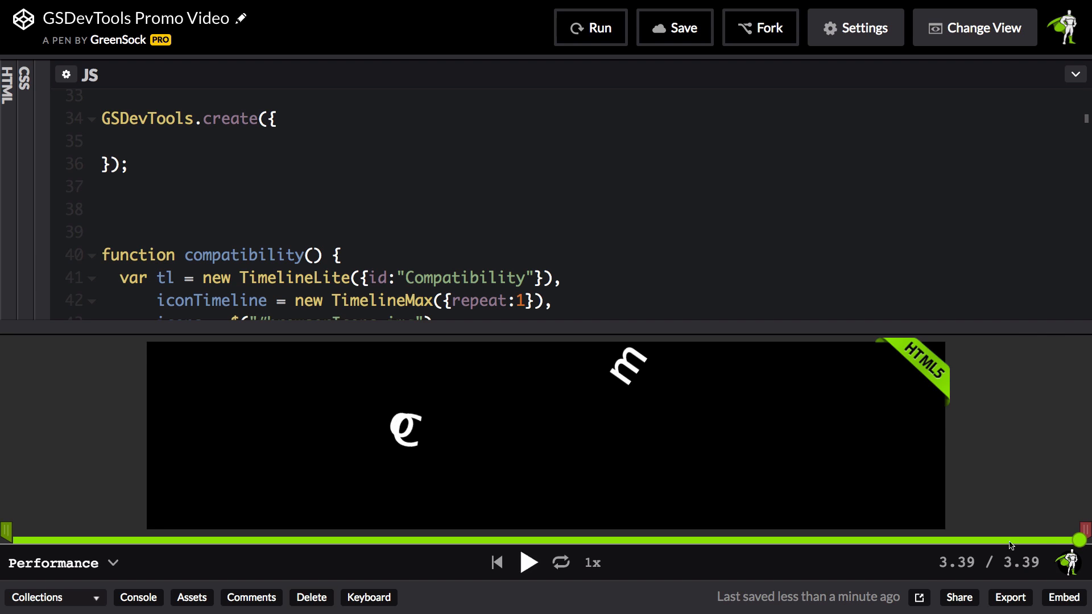
left_click_drag(1076, 541, 771, 540)
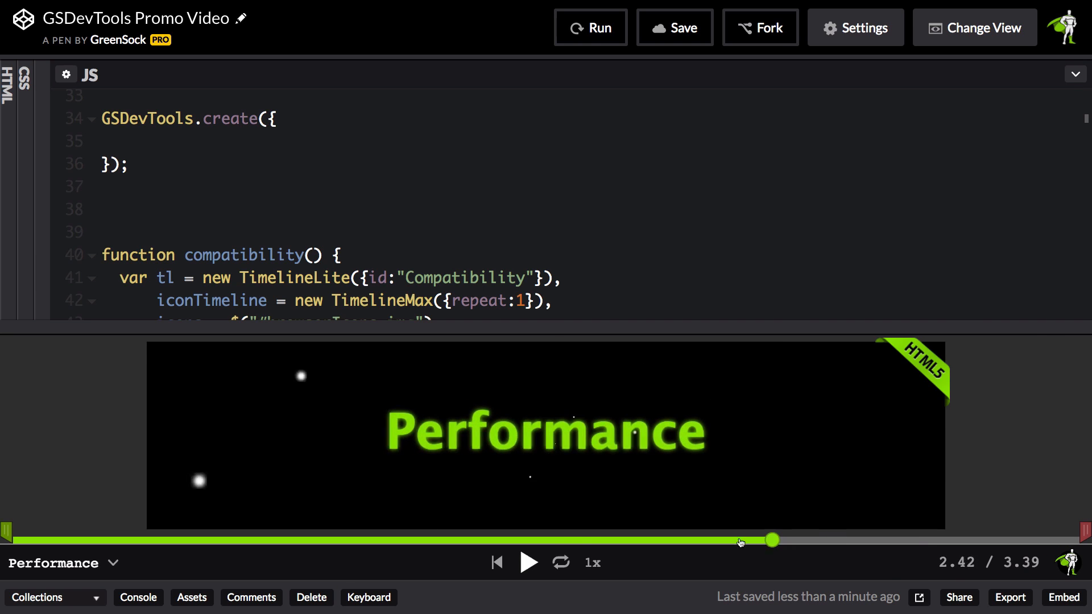
left_click_drag(771, 539, 570, 539)
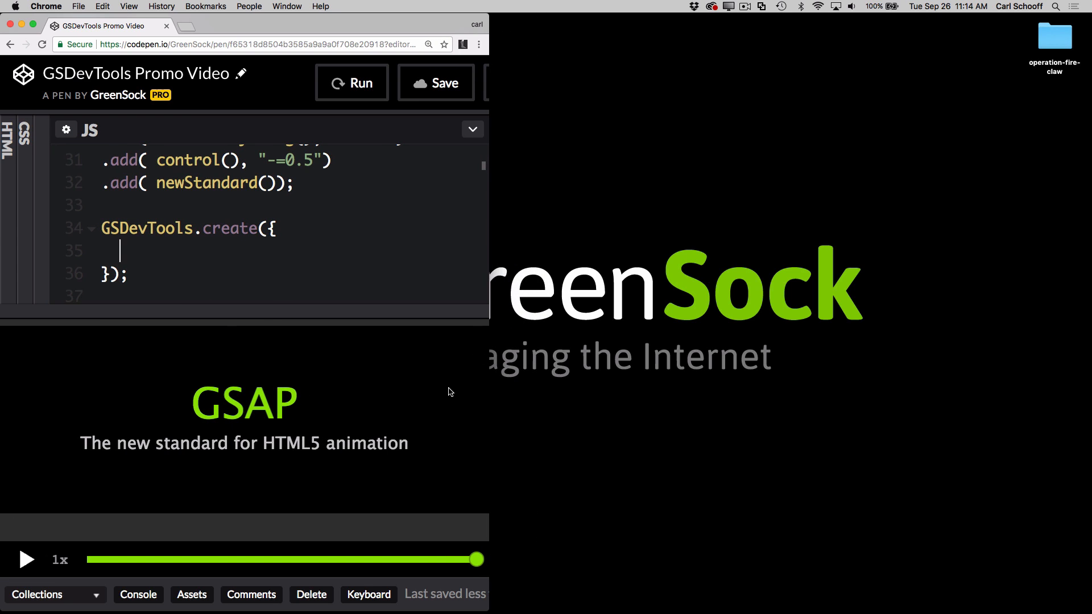
mouse_move(464, 387)
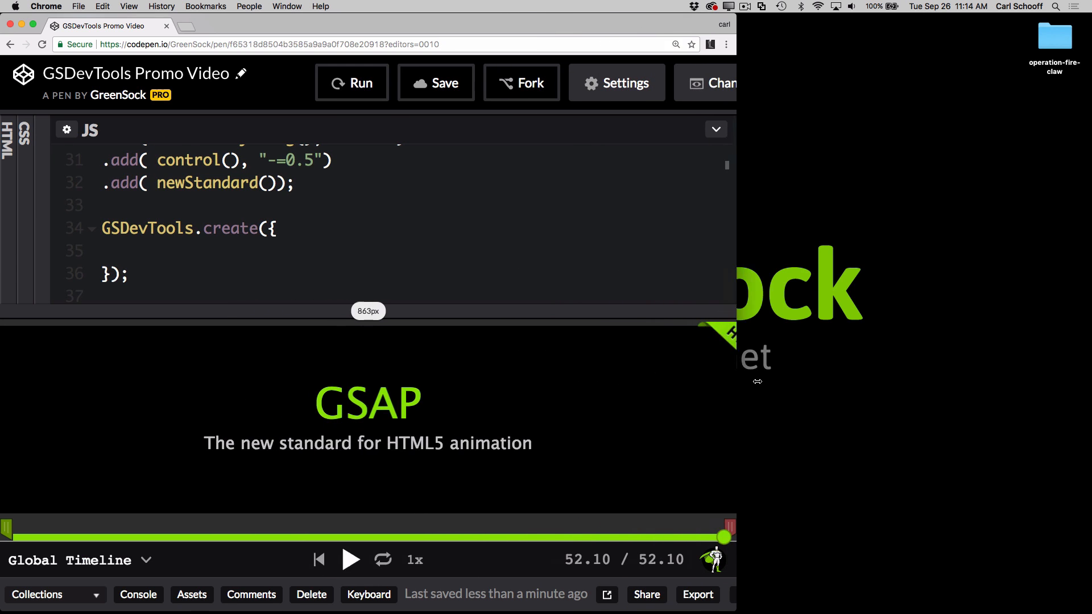
Widen the browser window so the full dev tools bar returns
left_click_drag(757, 381, 843, 381)
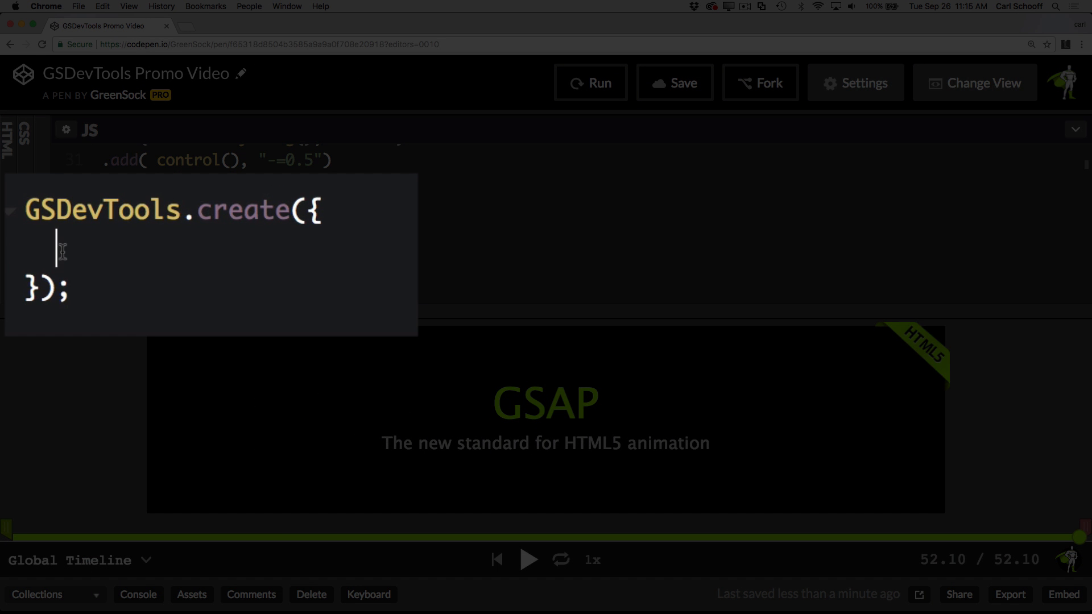
Add minimal:true to GSDevTools.create and rerun the promo
type("minima")
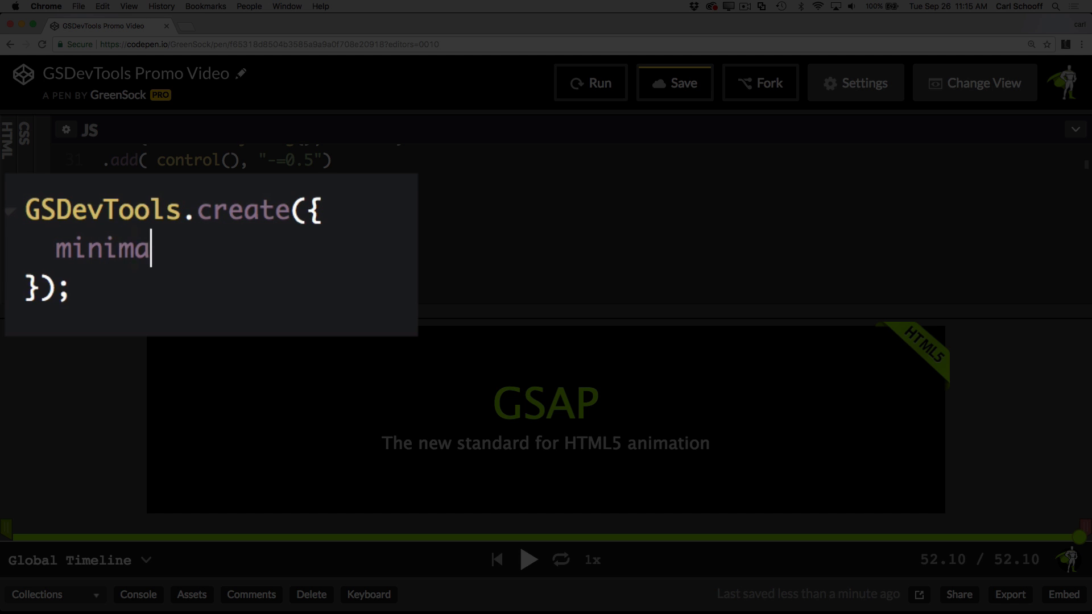
type("l:true")
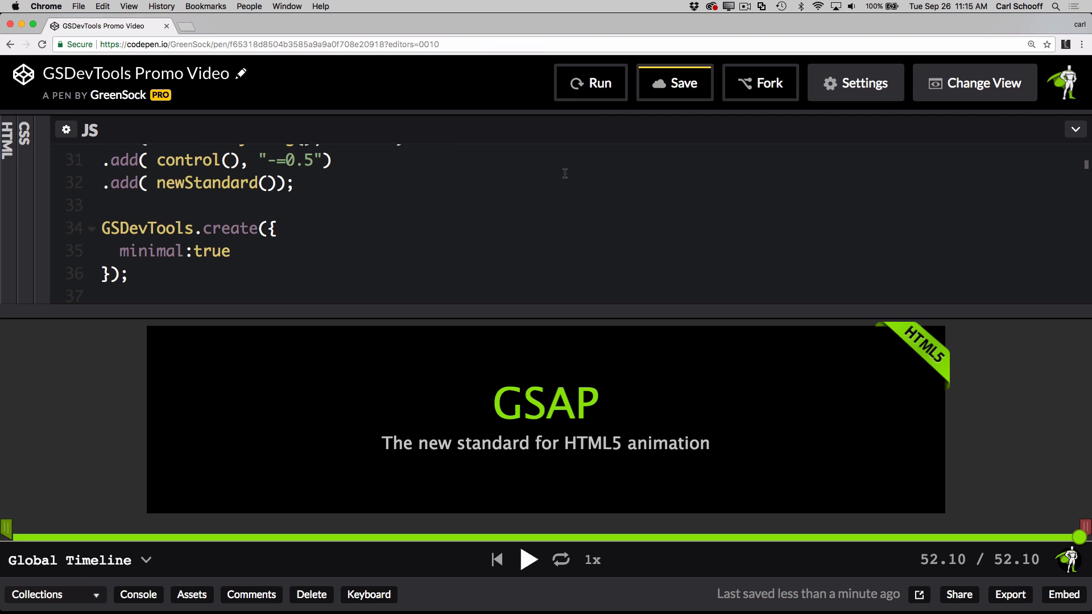
left_click(528, 560)
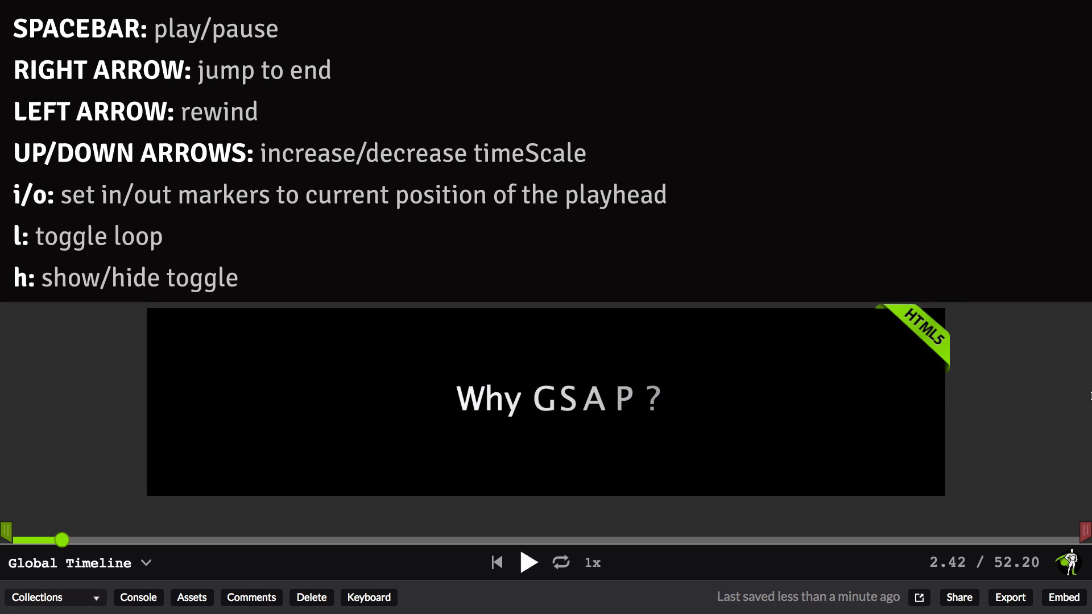
Focus the preview and play, then rewind, the promo's global timeline with keyboard shortcuts
left_click(528, 562)
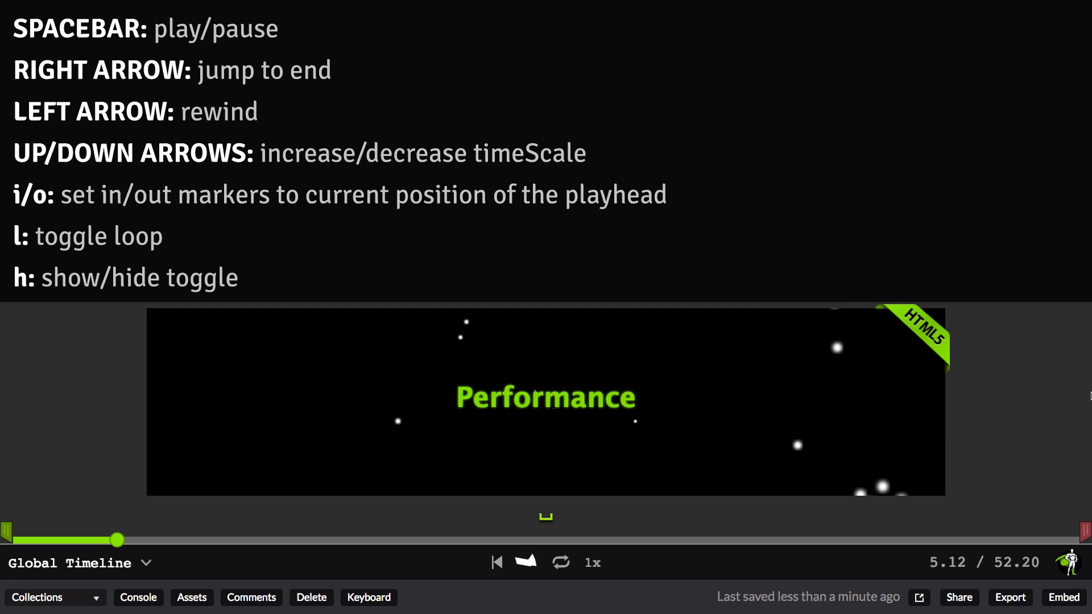
left_click(527, 562)
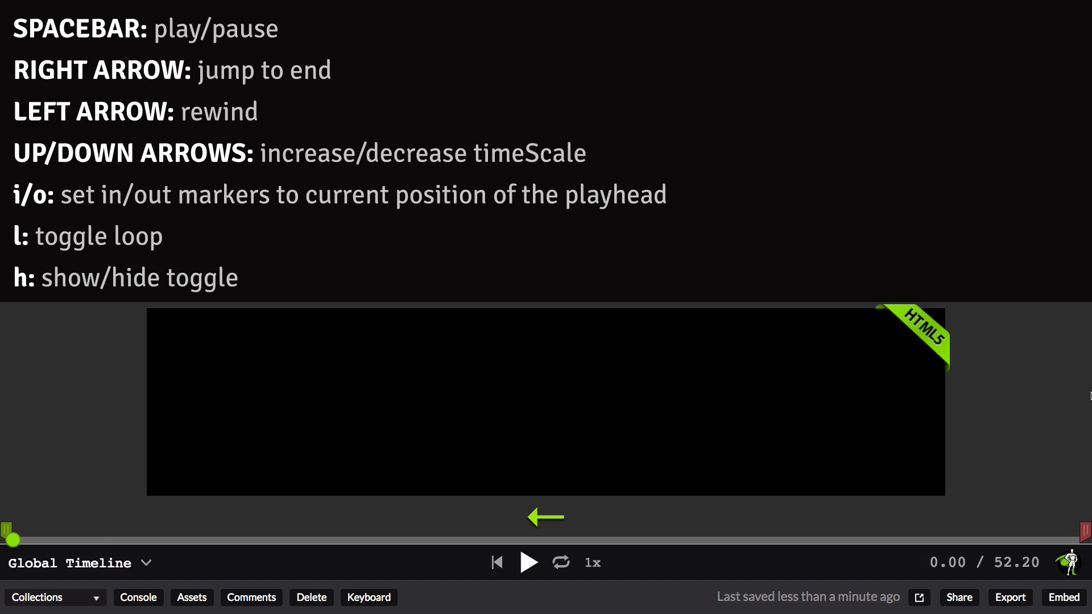
left_click(529, 563)
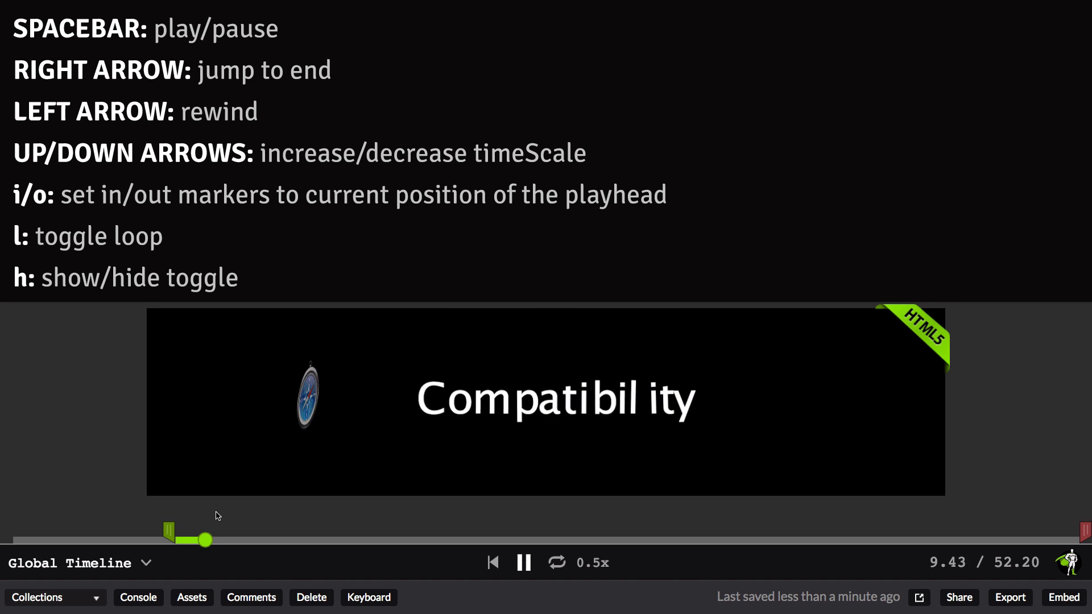
Loop a stretch of Compatibility between new markers at double speed, then hide the controls with H
left_click(523, 563)
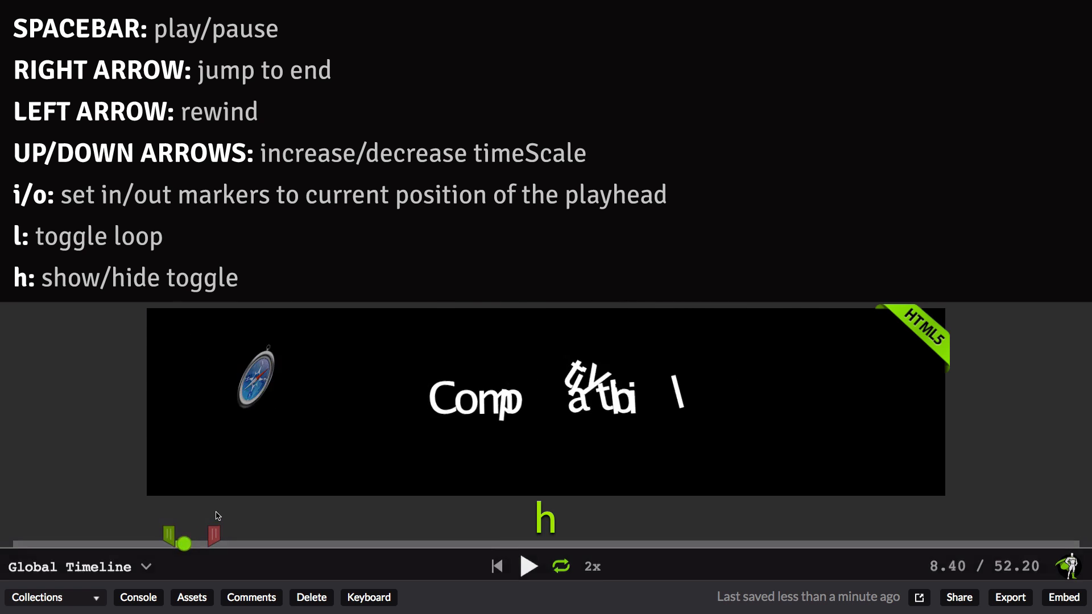
key("h")
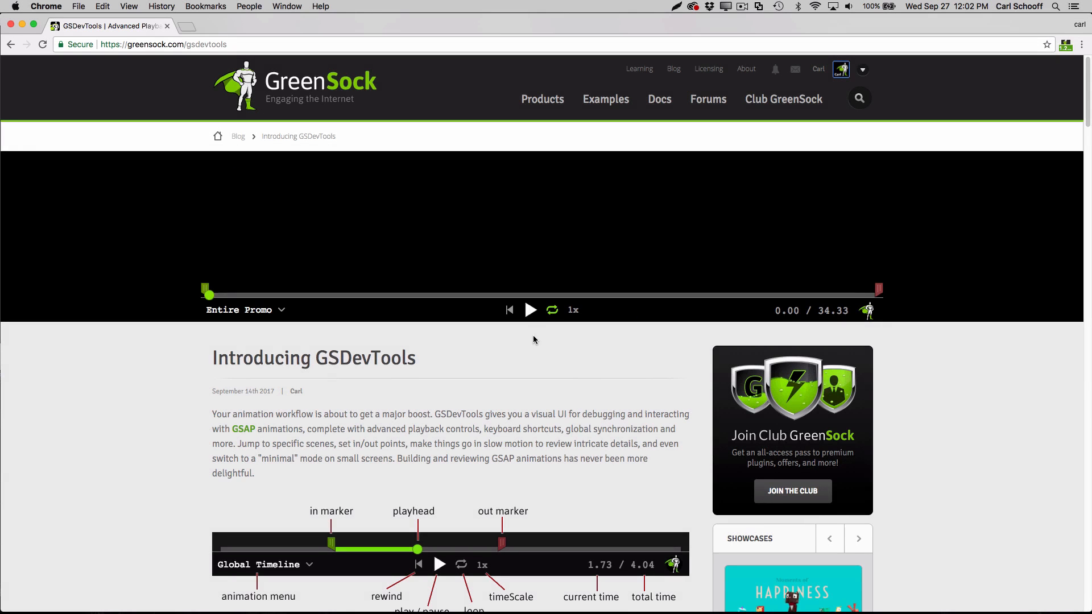
Start the Entire Promo player on greensock.com/gsdevtools
left_click(531, 309)
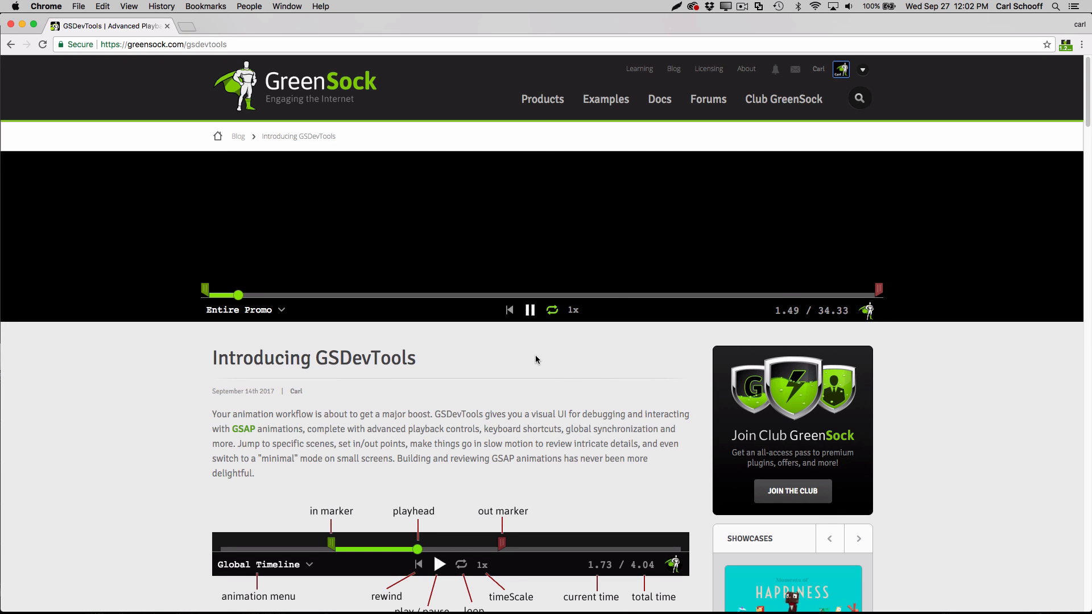